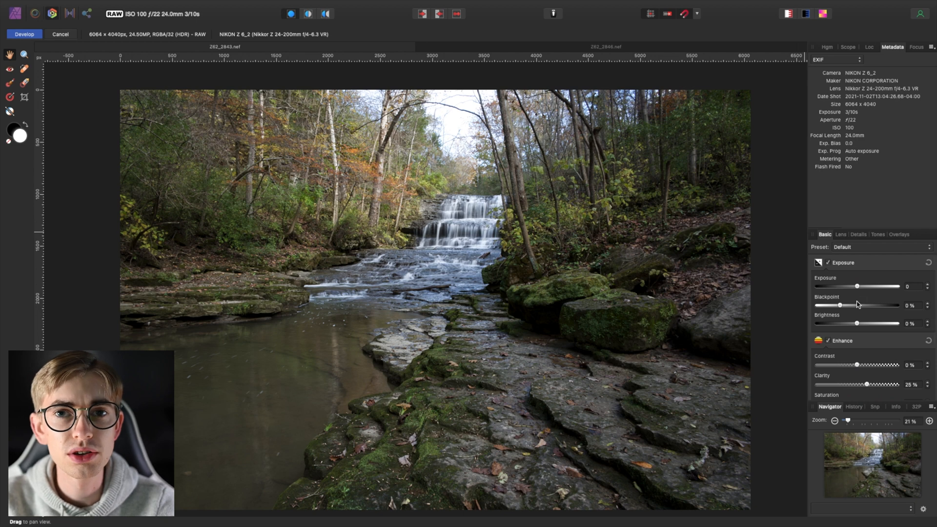
- Set luminance noise reduction to about 8% on the 3/10s exposure, then switch to Z62_2846
{"action": "left_click", "coordinate": [859, 234]}
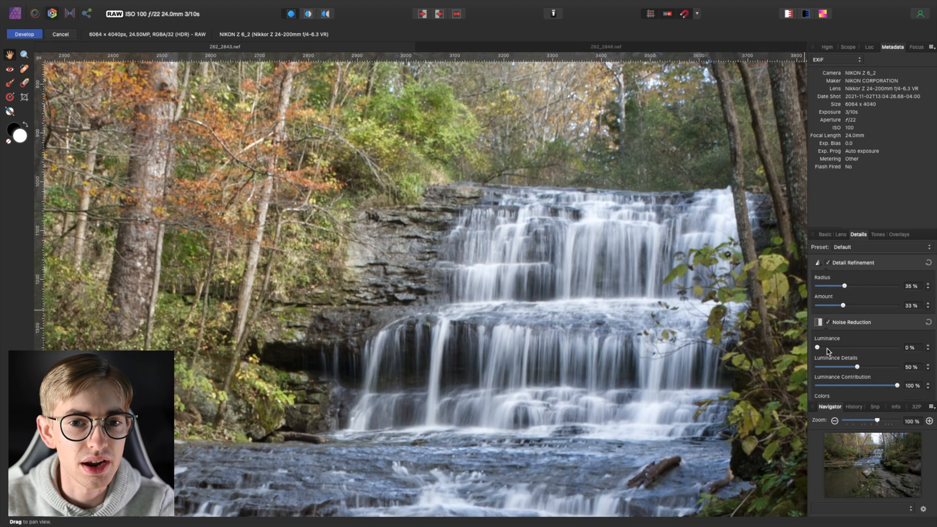
{"action": "left_click_drag", "start_coordinate": [818, 347], "coordinate": [828, 347]}
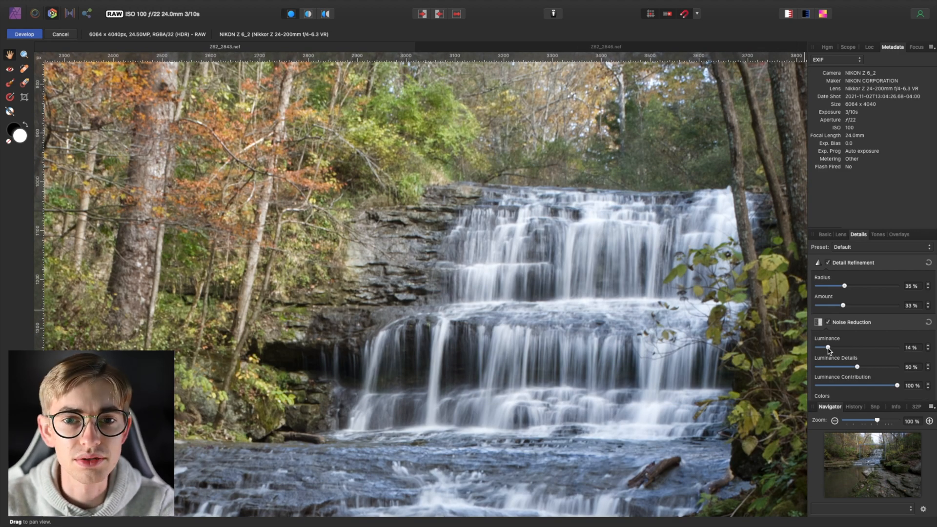
{"action": "left_click_drag", "start_coordinate": [827, 347], "coordinate": [819, 347]}
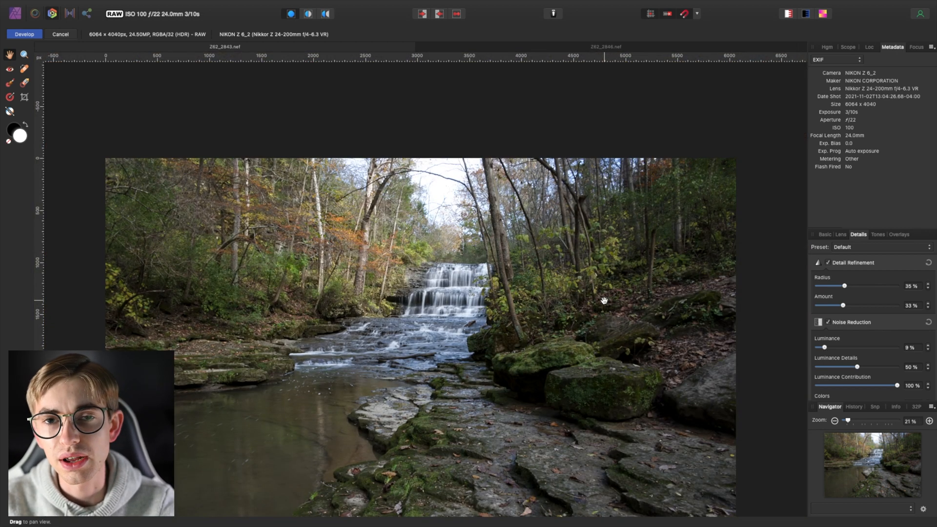
{"action": "left_click_drag", "start_coordinate": [603, 300], "coordinate": [500, 102]}
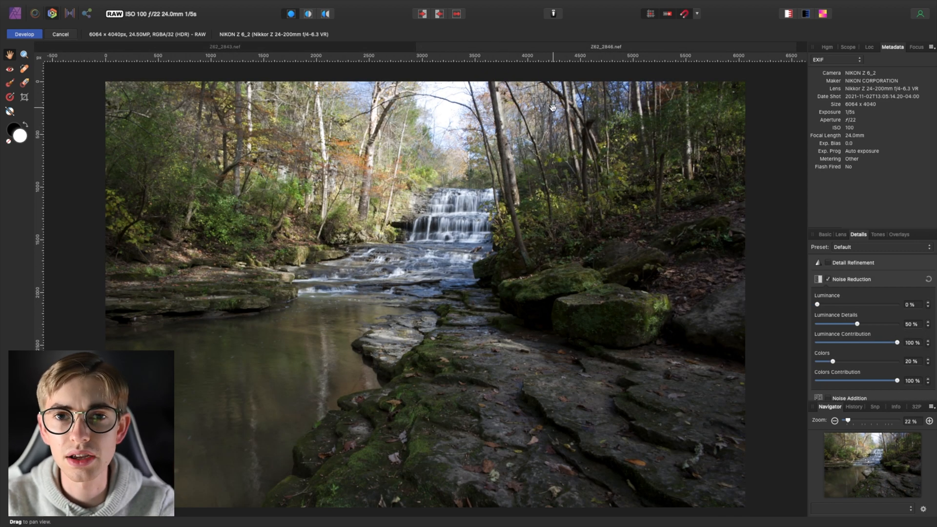
{"action": "mouse_move", "coordinate": [840, 241]}
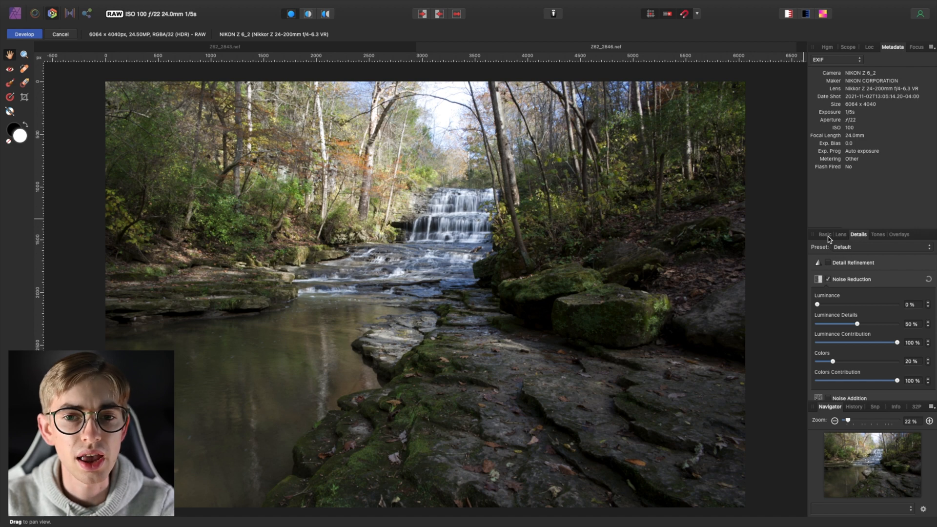
- Set Clarity 25%, sharpening Radius 32% and Amount 19%, and Luminance noise reduction 10%
{"action": "left_click", "coordinate": [825, 234]}
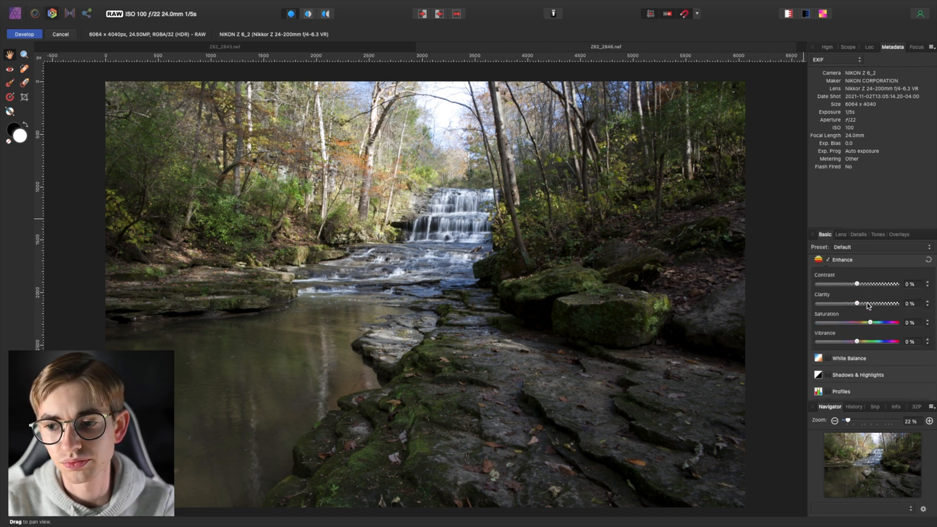
{"action": "left_click_drag", "start_coordinate": [859, 304], "coordinate": [879, 304]}
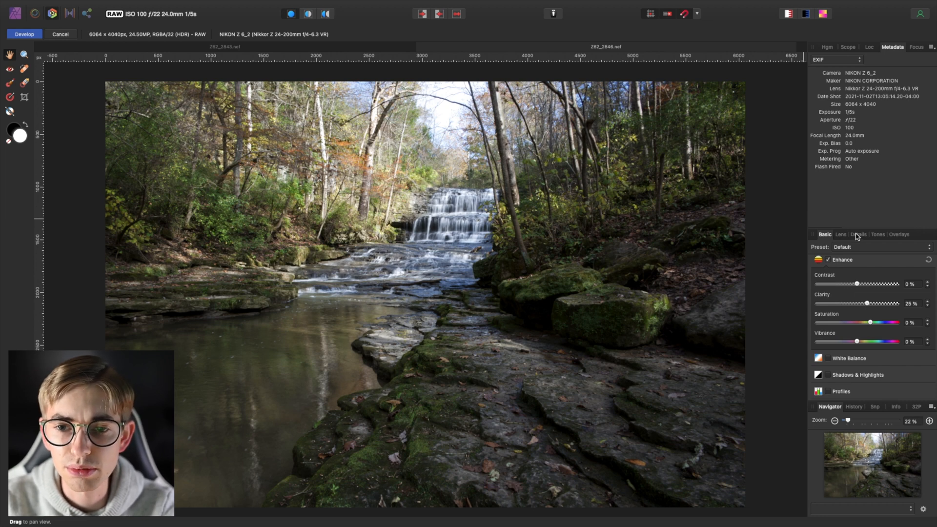
{"action": "left_click", "coordinate": [857, 234]}
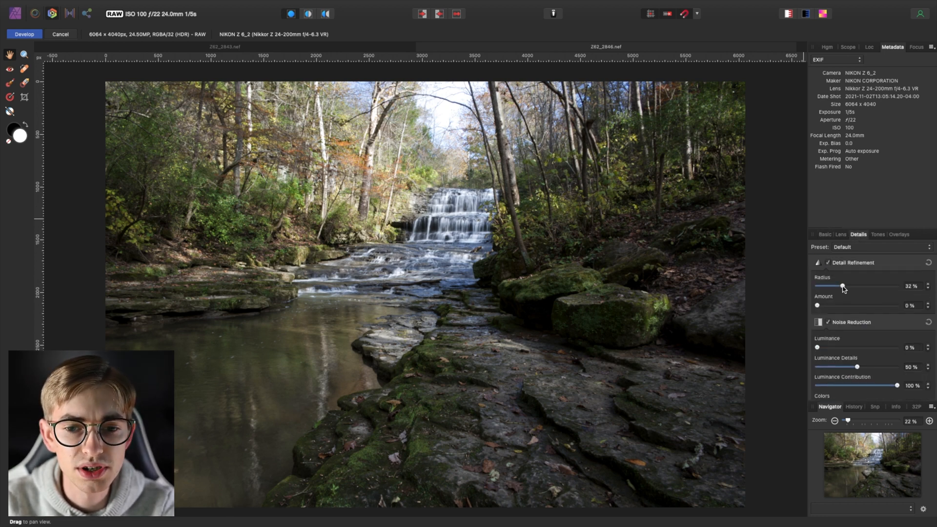
{"action": "left_click_drag", "start_coordinate": [817, 306], "coordinate": [831, 306]}
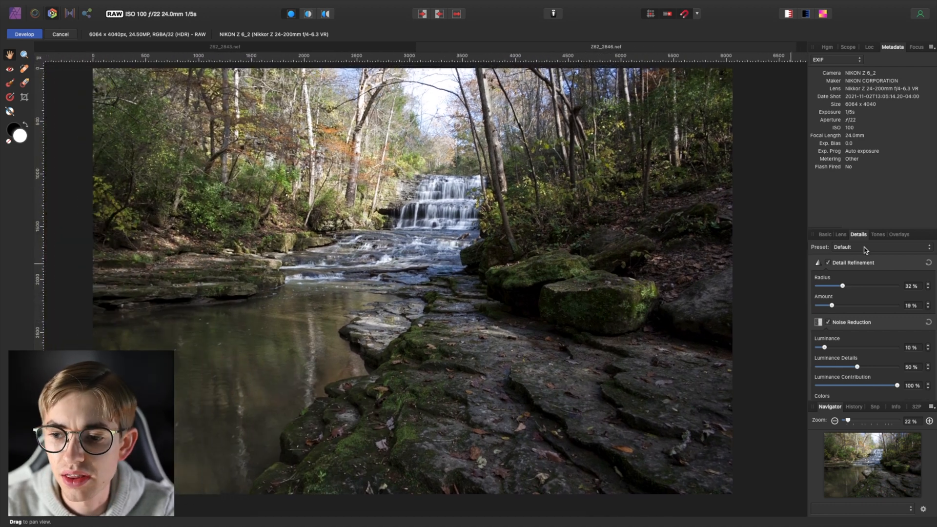
{"action": "left_click", "coordinate": [824, 235]}
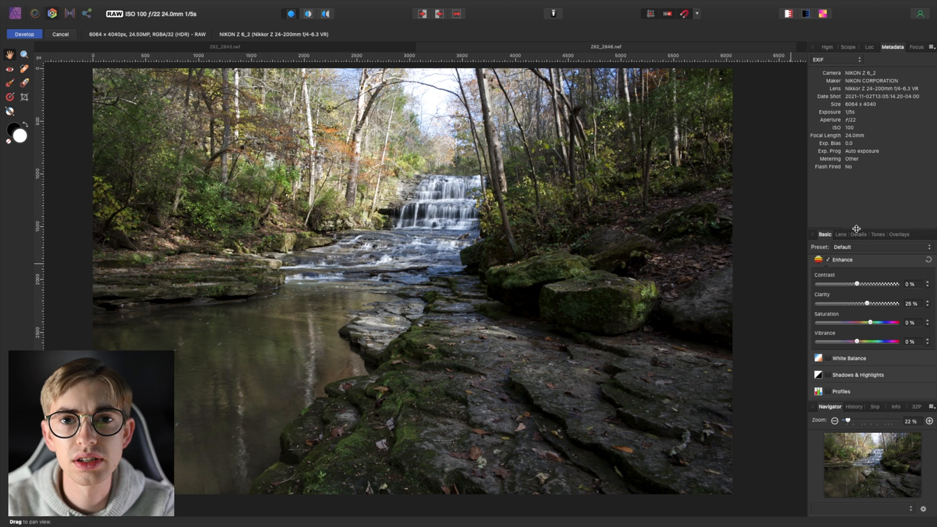
{"action": "mouse_move", "coordinate": [795, 282]}
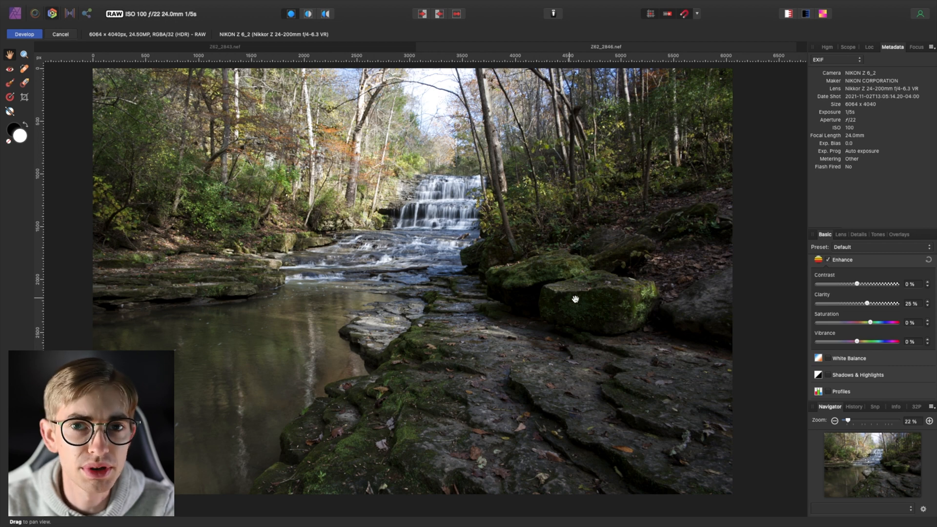
{"action": "mouse_move", "coordinate": [568, 268]}
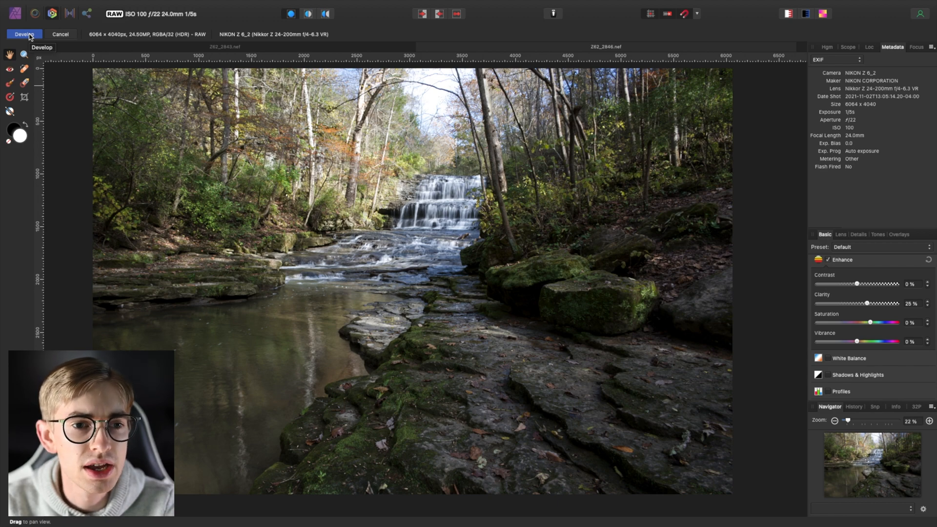
{"action": "left_click", "coordinate": [23, 34]}
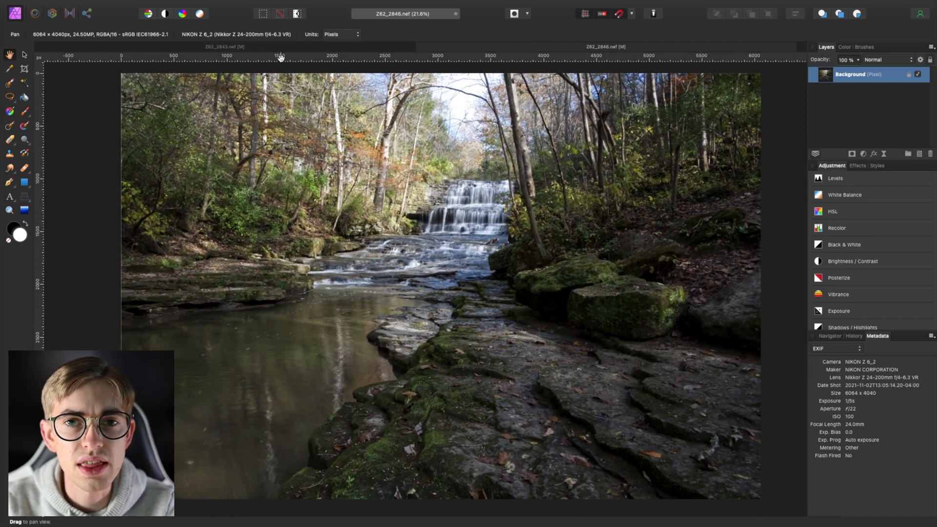
{"action": "mouse_move", "coordinate": [293, 51]}
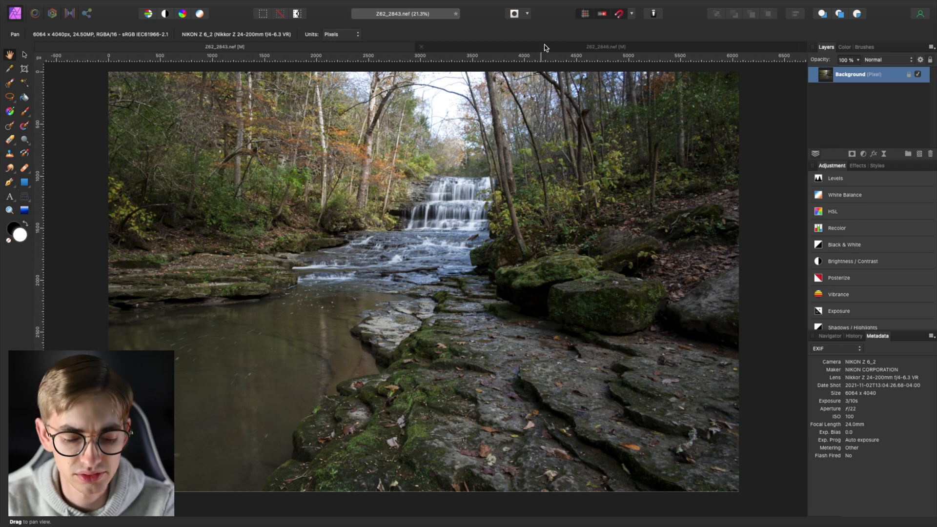
- Return to the Z62_2846 document and add a mask to the top layer
{"action": "left_click", "coordinate": [605, 47]}
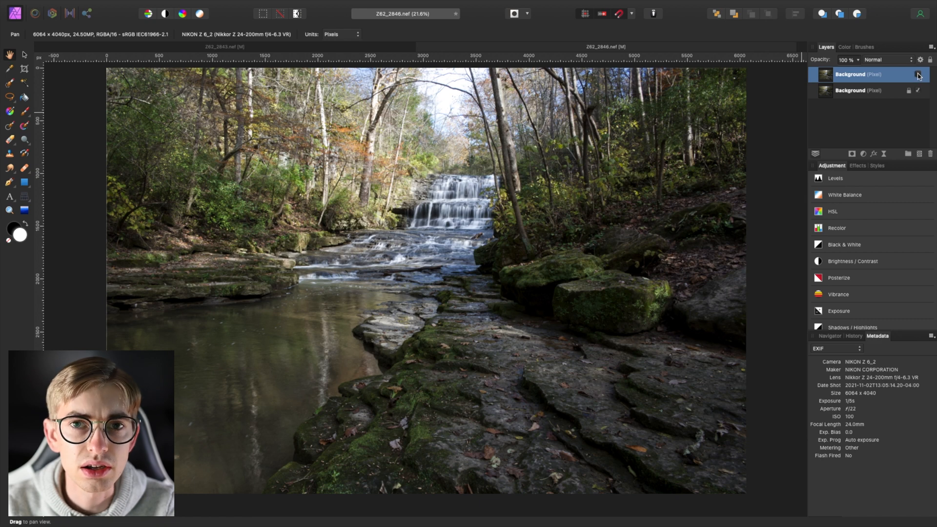
{"action": "left_click", "coordinate": [918, 75]}
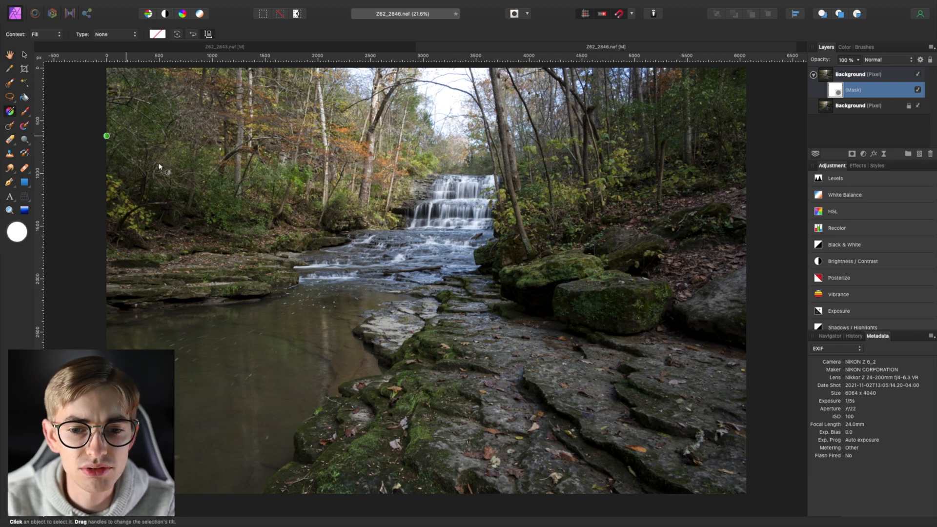
- Lay a vertical linear gradient on the mask, blending over a short span above the rocks
{"action": "left_click_drag", "start_coordinate": [341, 399], "coordinate": [405, 231]}
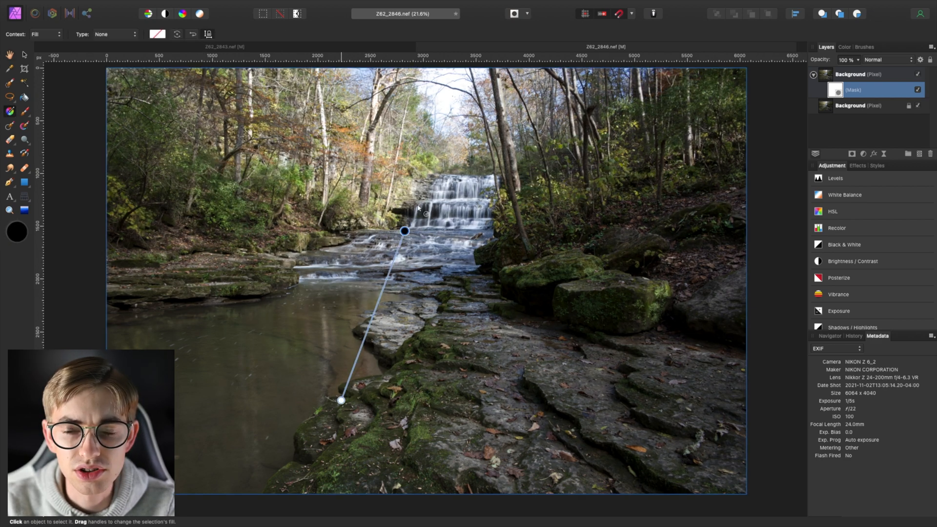
{"action": "left_click_drag", "start_coordinate": [405, 231], "coordinate": [436, 169]}
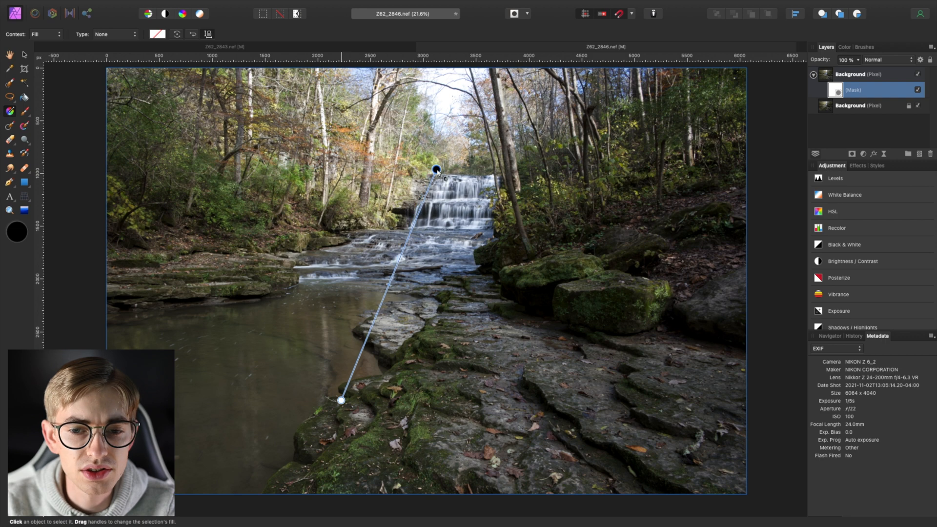
{"action": "left_click_drag", "start_coordinate": [436, 170], "coordinate": [439, 339]}
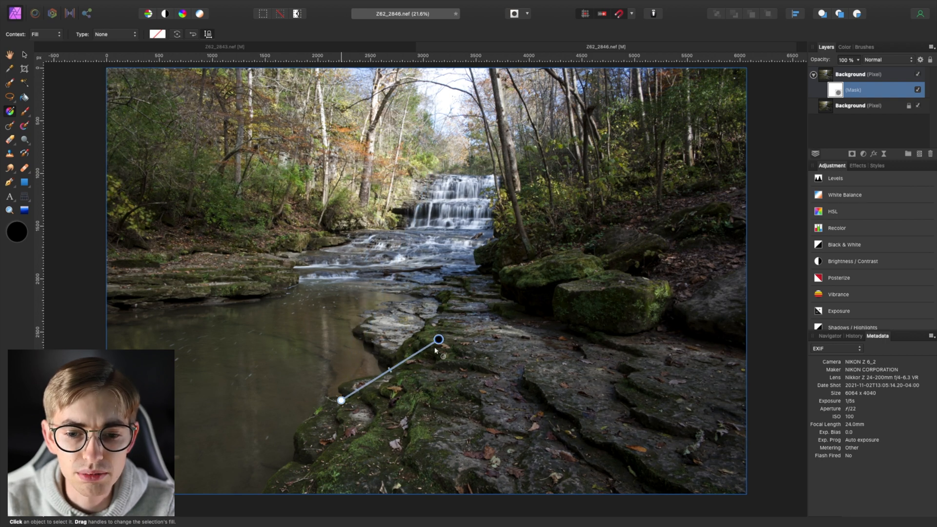
{"action": "left_click_drag", "start_coordinate": [439, 340], "coordinate": [465, 243]}
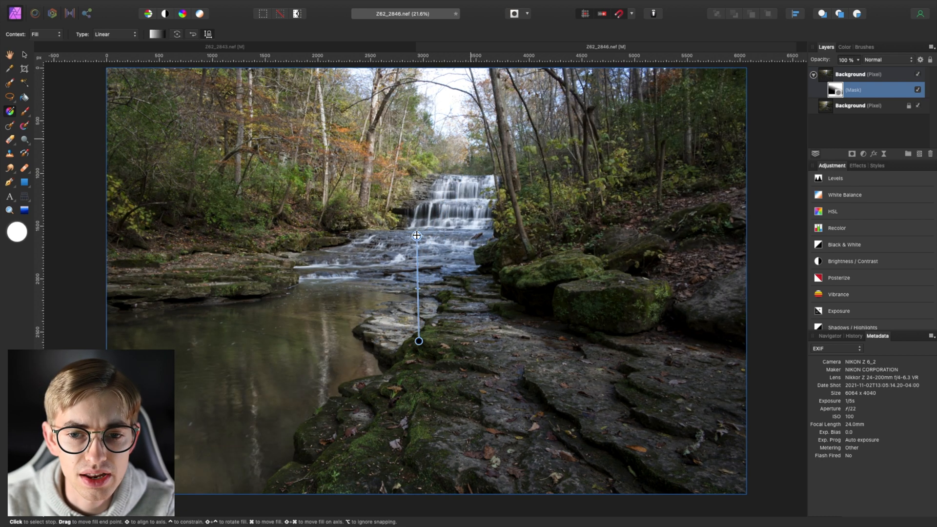
{"action": "left_click_drag", "start_coordinate": [418, 235], "coordinate": [275, 195]}
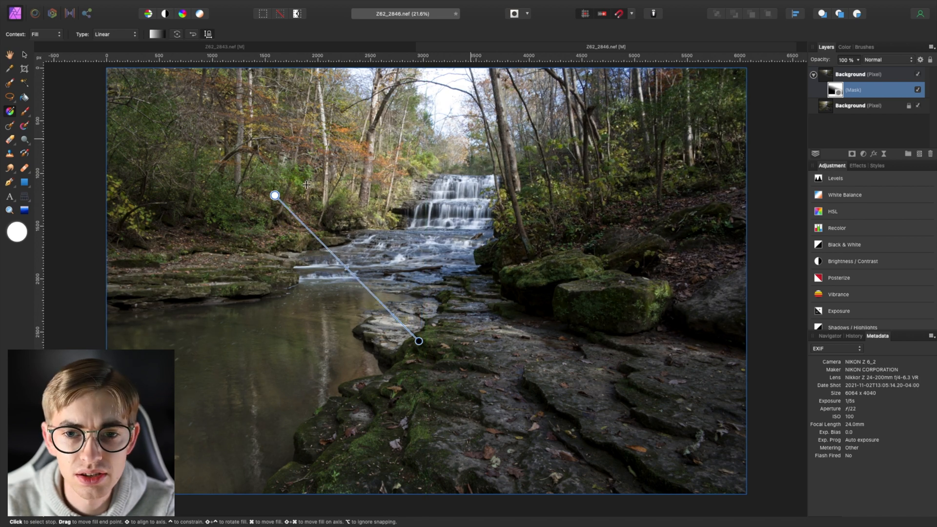
{"action": "left_click_drag", "start_coordinate": [274, 196], "coordinate": [457, 219]}
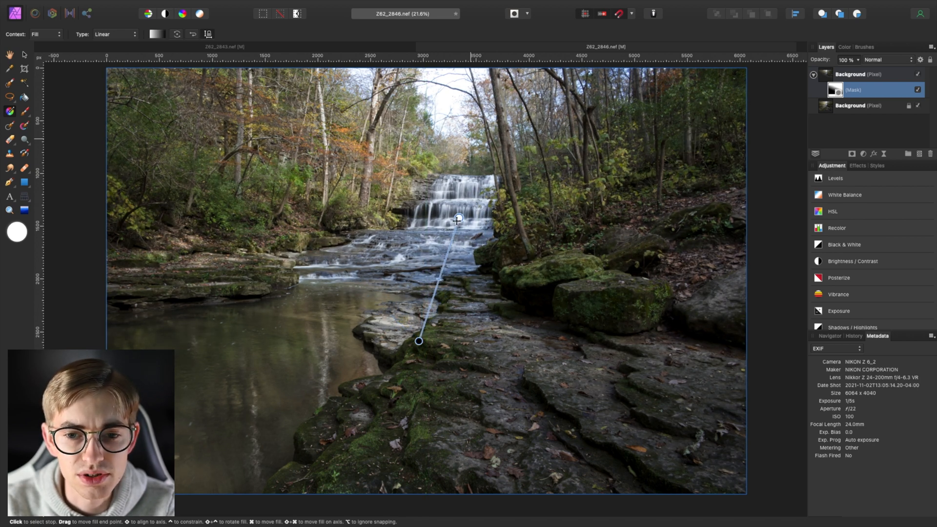
{"action": "left_click_drag", "start_coordinate": [457, 219], "coordinate": [436, 235]}
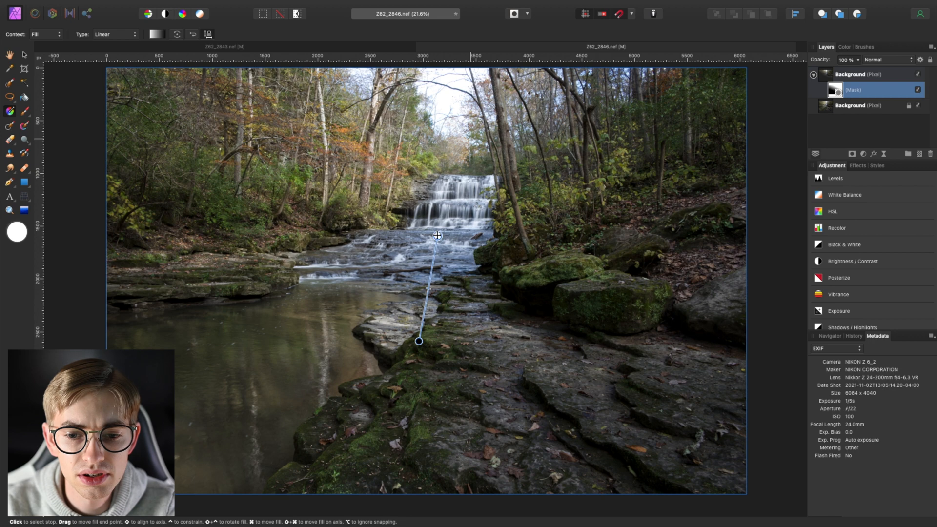
{"action": "left_click_drag", "start_coordinate": [418, 341], "coordinate": [425, 281]}
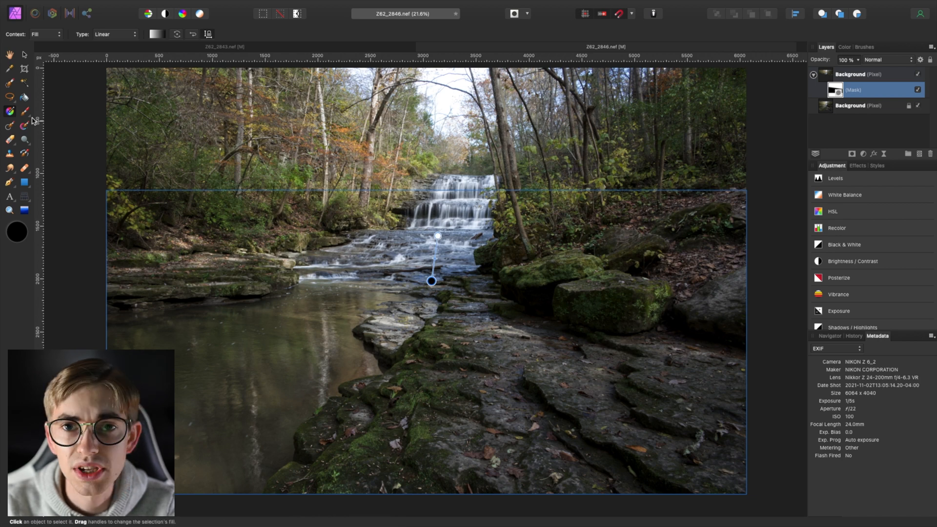
{"action": "mouse_move", "coordinate": [26, 113]}
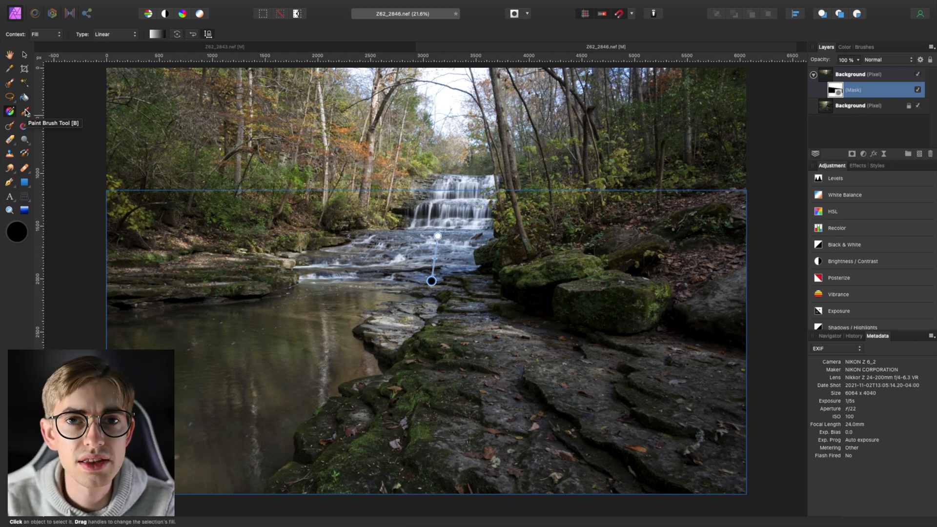
- Paint the mask over the stream beside the cascade and the lower rapids, then toggle it to compare
{"action": "left_click", "coordinate": [24, 112]}
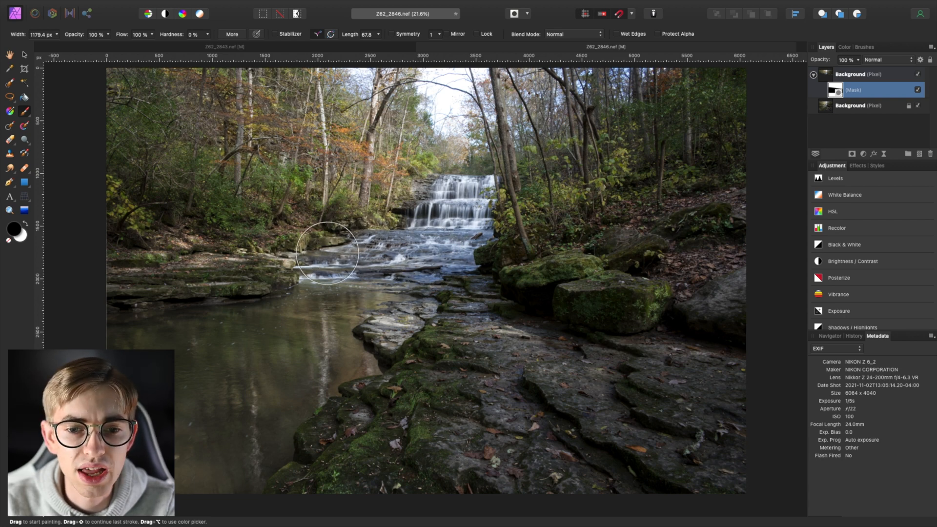
{"action": "left_click_drag", "start_coordinate": [325, 252], "coordinate": [392, 241]}
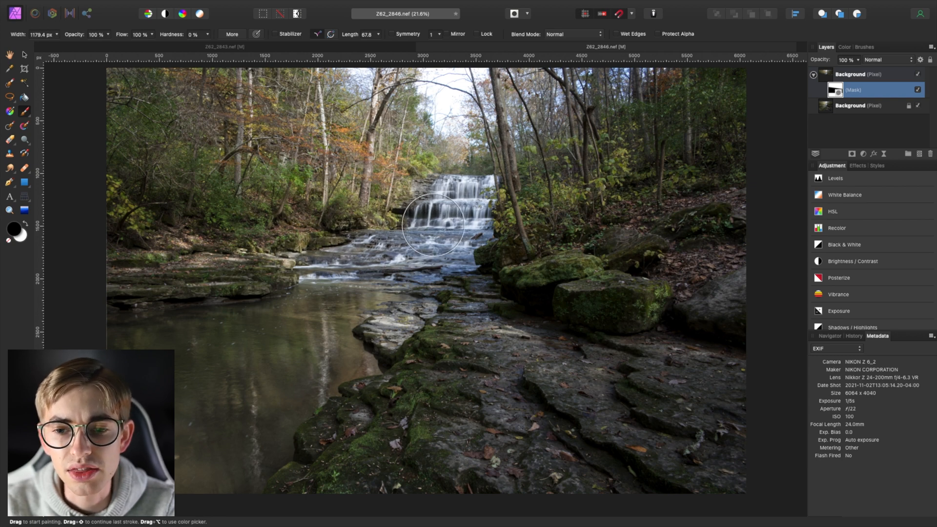
{"action": "mouse_move", "coordinate": [653, 317]}
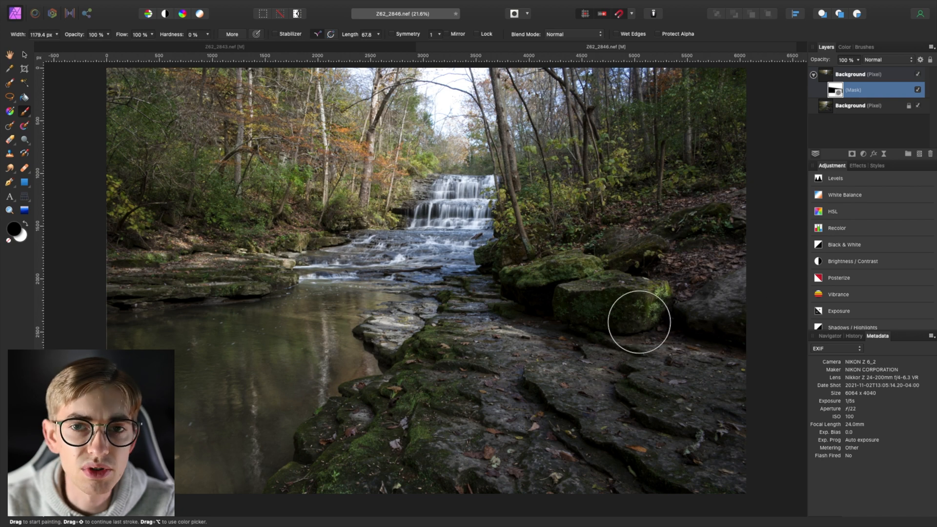
{"action": "mouse_move", "coordinate": [245, 253]}
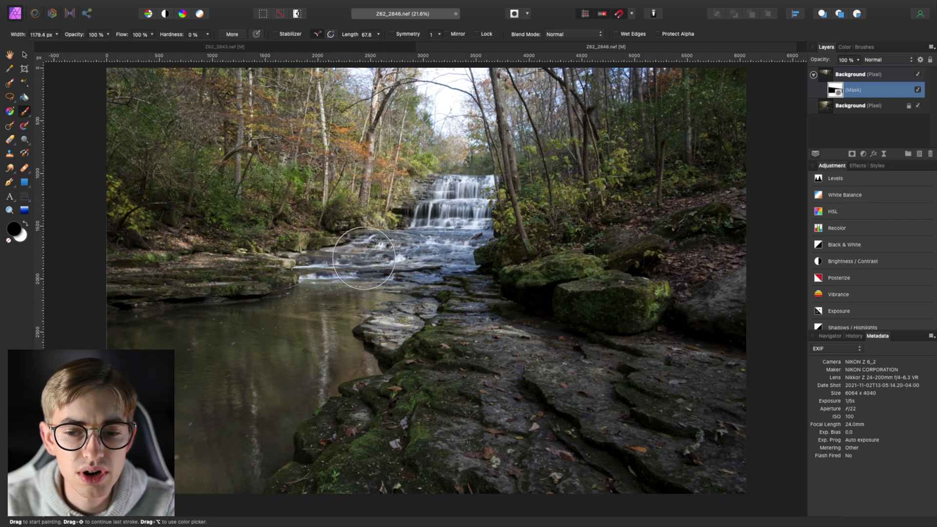
{"action": "left_click_drag", "start_coordinate": [362, 258], "coordinate": [448, 250]}
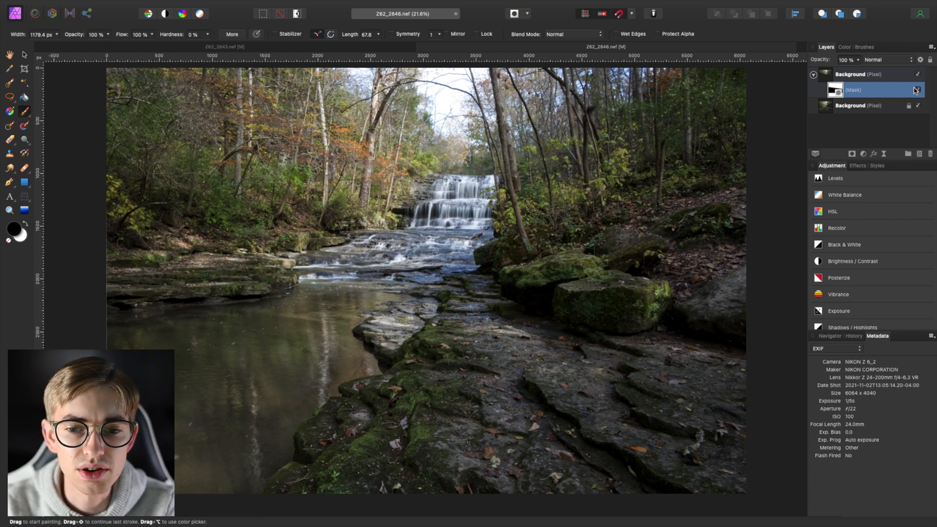
{"action": "left_click", "coordinate": [917, 90]}
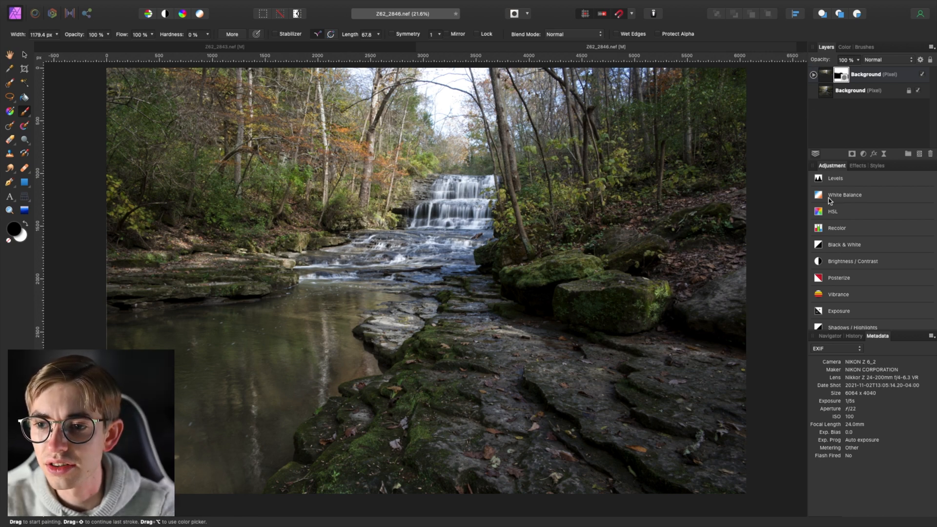
- Add an HSL adjustment with overall saturation raised to about 21%
{"action": "left_click", "coordinate": [832, 211]}
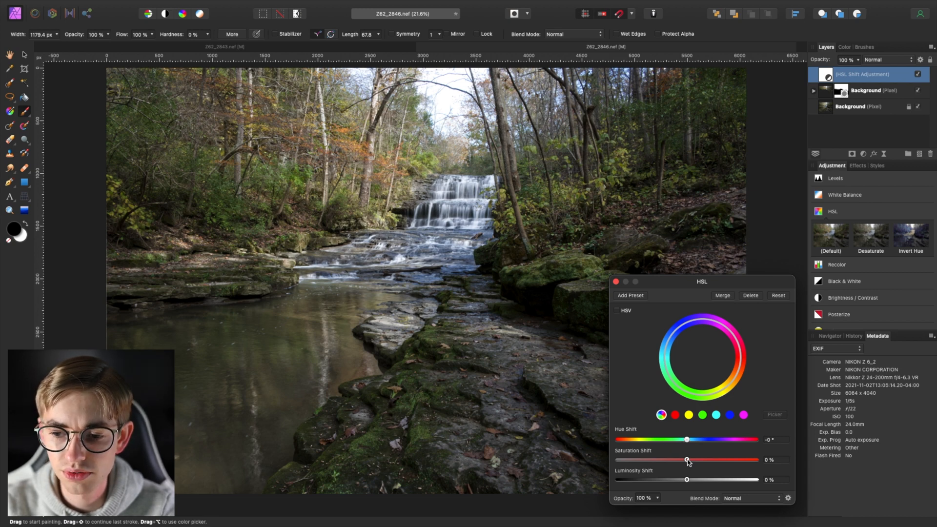
{"action": "left_click_drag", "start_coordinate": [686, 460], "coordinate": [697, 460]}
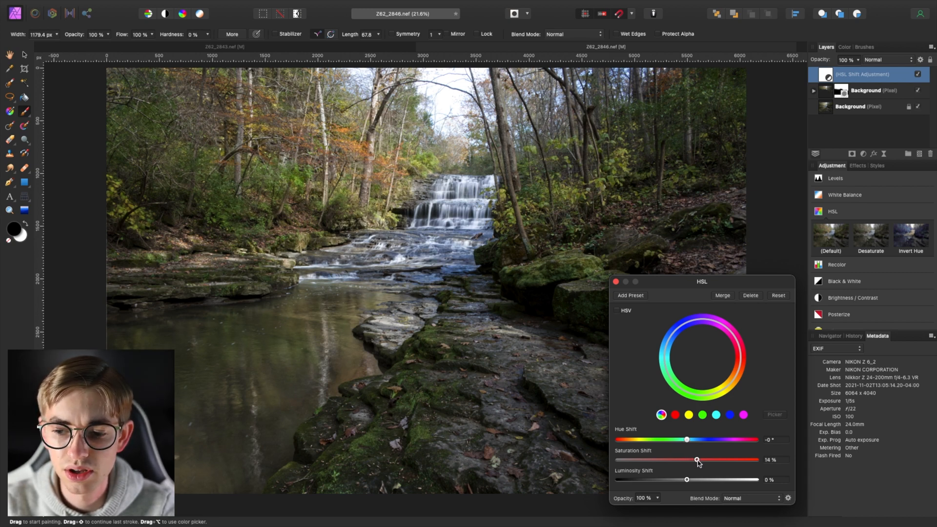
{"action": "left_click_drag", "start_coordinate": [686, 459], "coordinate": [702, 460]}
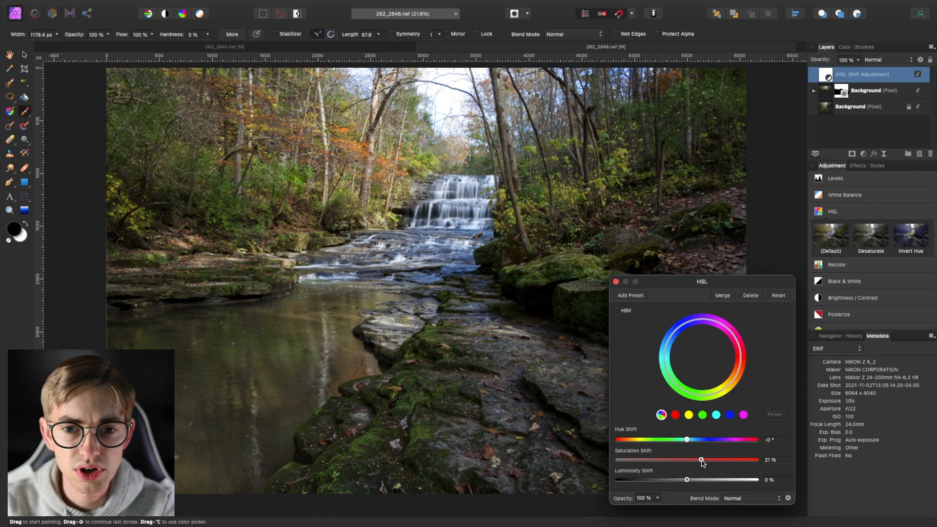
{"action": "mouse_move", "coordinate": [672, 421]}
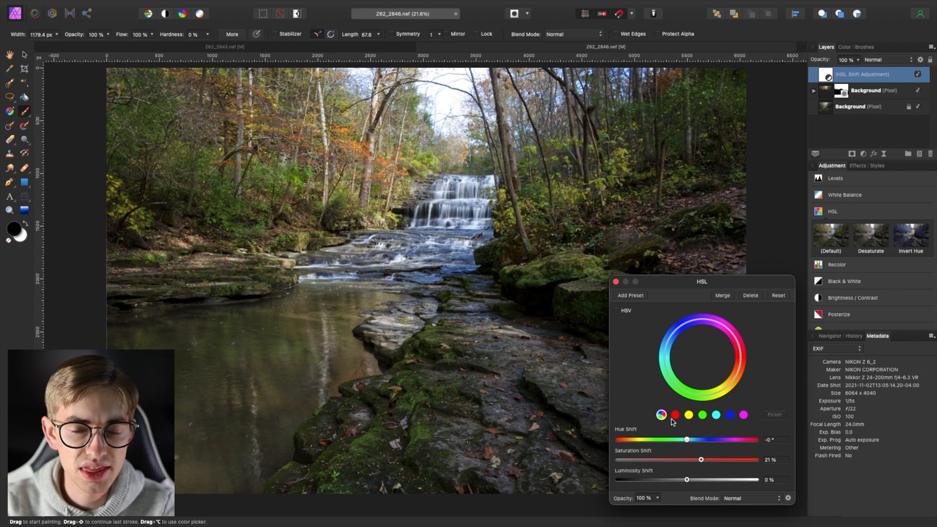
- Boost the reds' saturation to about 26% and nest the adjustment in the top layer
{"action": "left_click", "coordinate": [674, 415]}
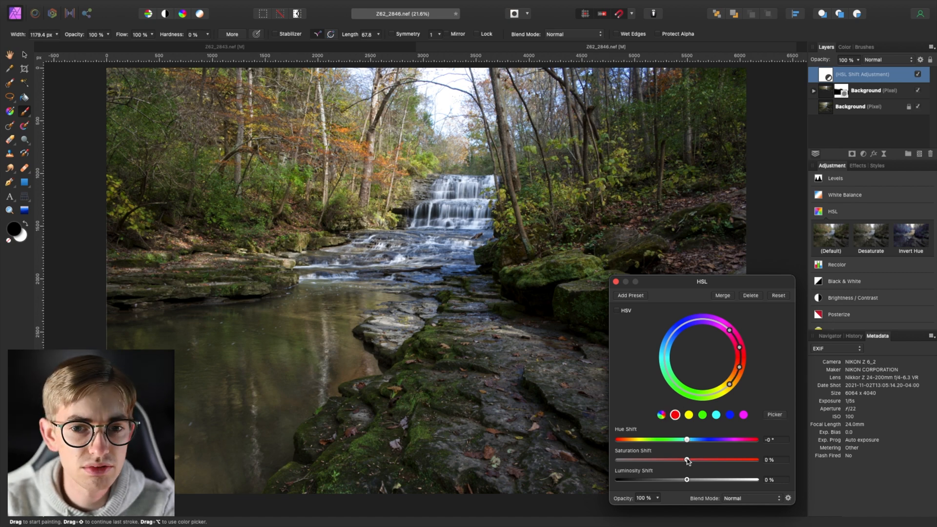
{"action": "left_click_drag", "start_coordinate": [686, 460], "coordinate": [699, 461]}
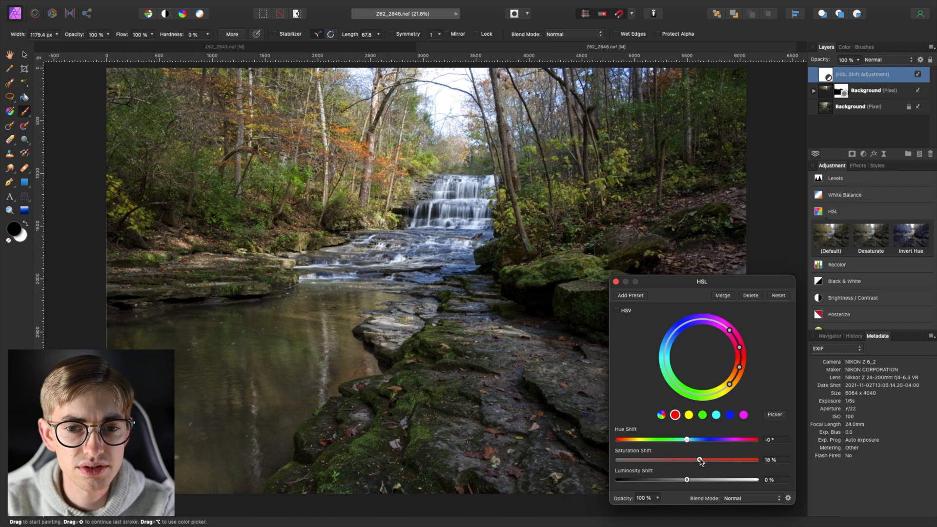
{"action": "left_click_drag", "start_coordinate": [700, 460], "coordinate": [705, 460]}
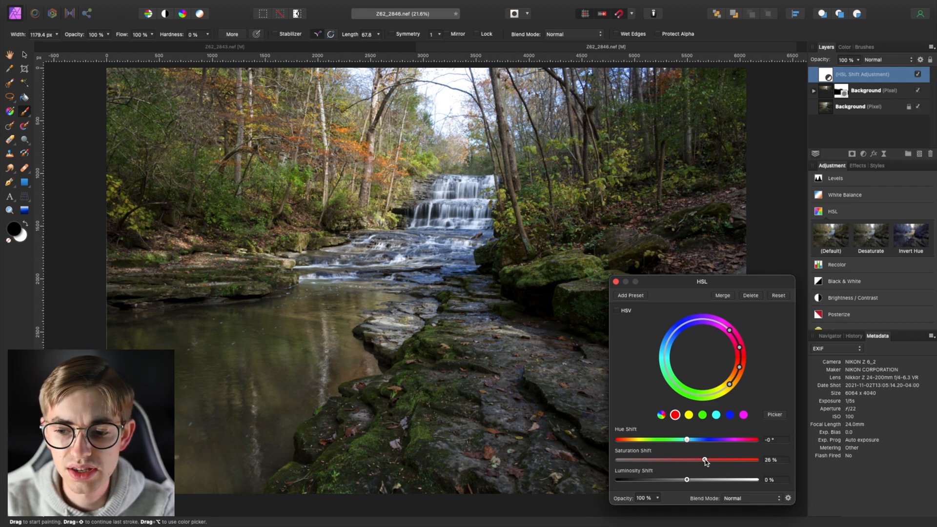
{"action": "left_click_drag", "start_coordinate": [705, 460], "coordinate": [699, 461]}
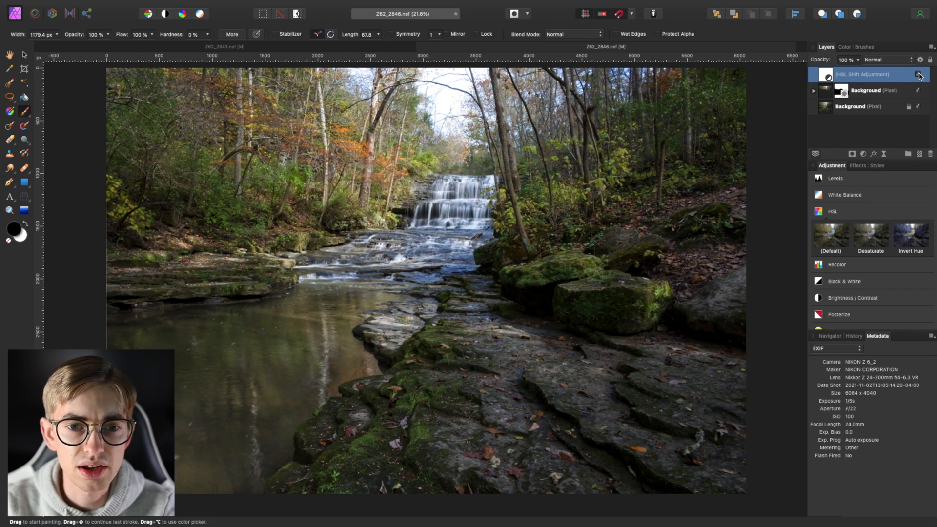
{"action": "mouse_move", "coordinate": [479, 375]}
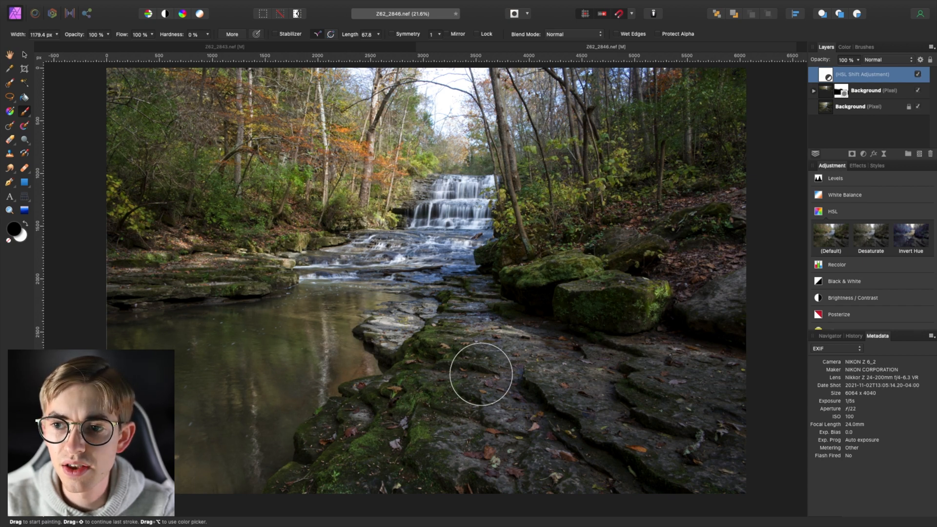
{"action": "left_click", "coordinate": [865, 90]}
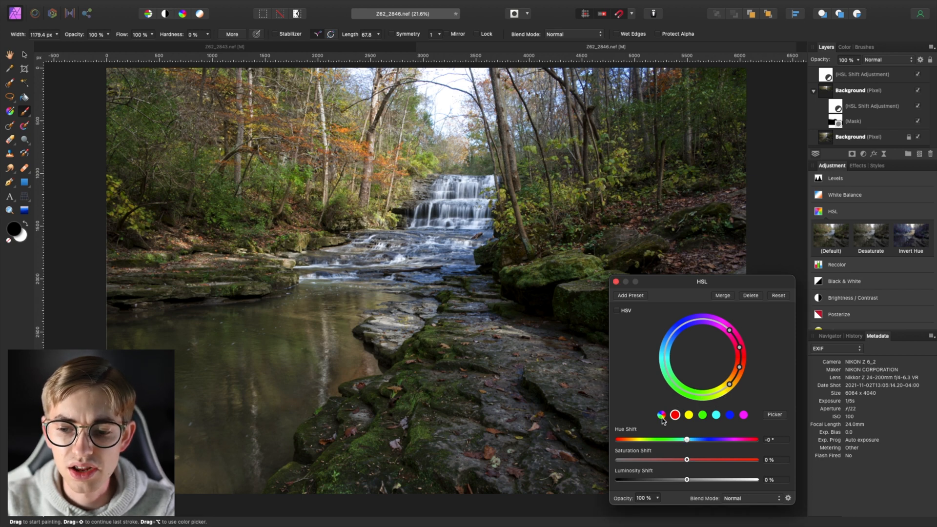
- Preview and reset overall saturation, then boost the reds' saturation to about 16%
{"action": "left_click_drag", "start_coordinate": [686, 459], "coordinate": [734, 459]}
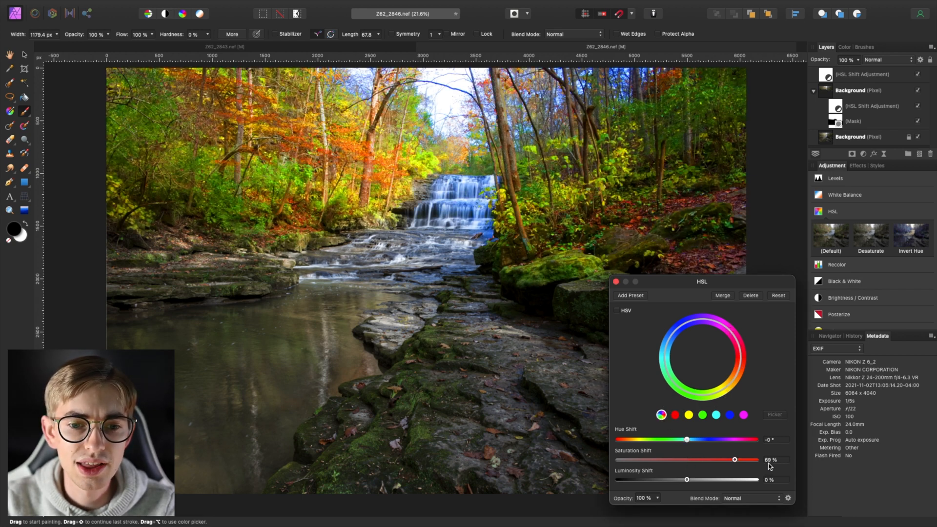
{"action": "left_click_drag", "start_coordinate": [734, 458], "coordinate": [756, 458]}
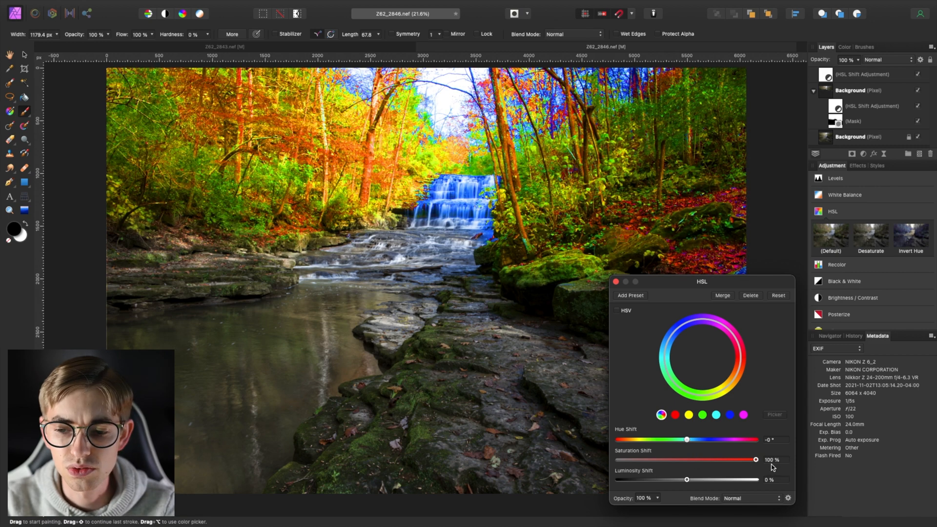
{"action": "left_click_drag", "start_coordinate": [758, 460], "coordinate": [686, 460]}
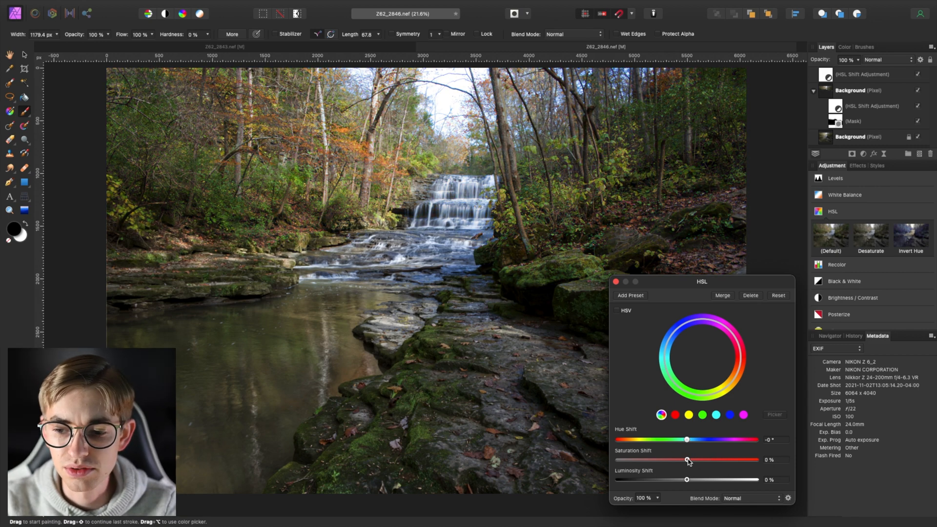
{"action": "left_click_drag", "start_coordinate": [686, 460], "coordinate": [689, 460]}
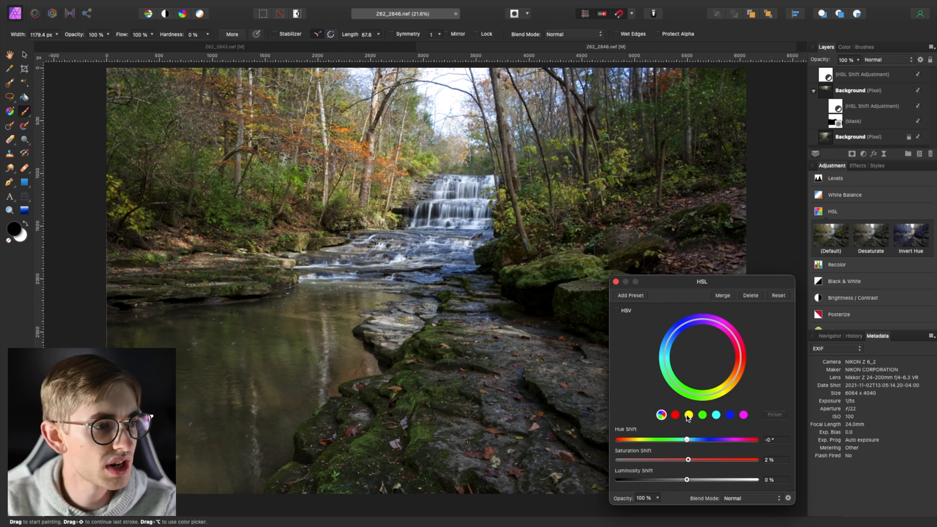
{"action": "left_click", "coordinate": [674, 415]}
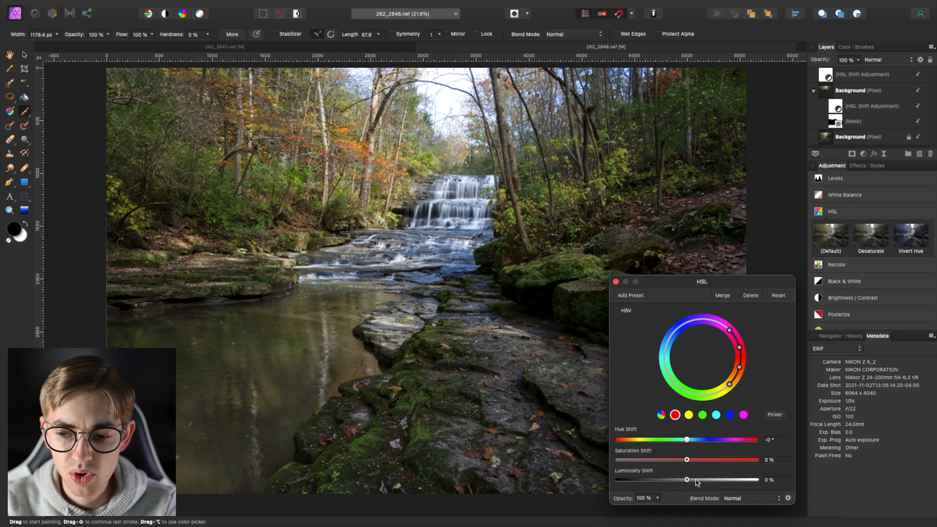
{"action": "left_click_drag", "start_coordinate": [687, 460], "coordinate": [698, 459]}
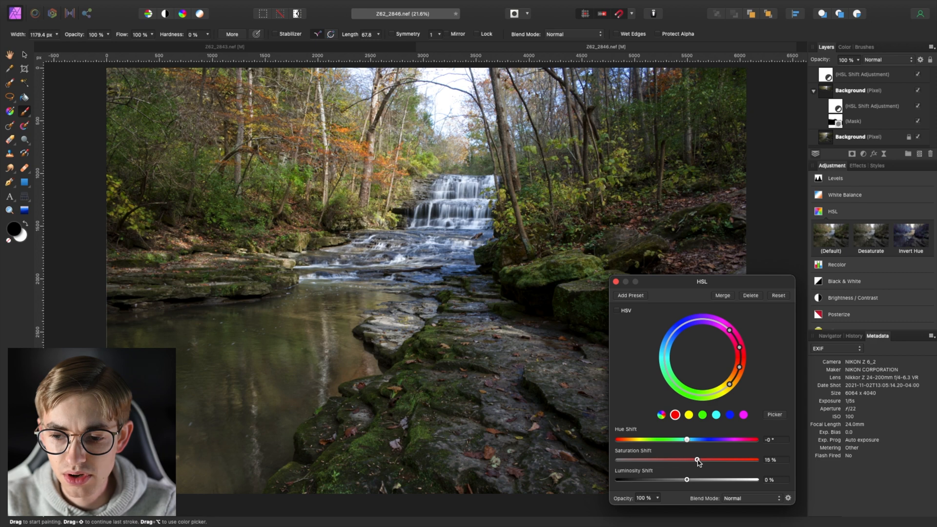
{"action": "left_click_drag", "start_coordinate": [697, 461], "coordinate": [699, 460]}
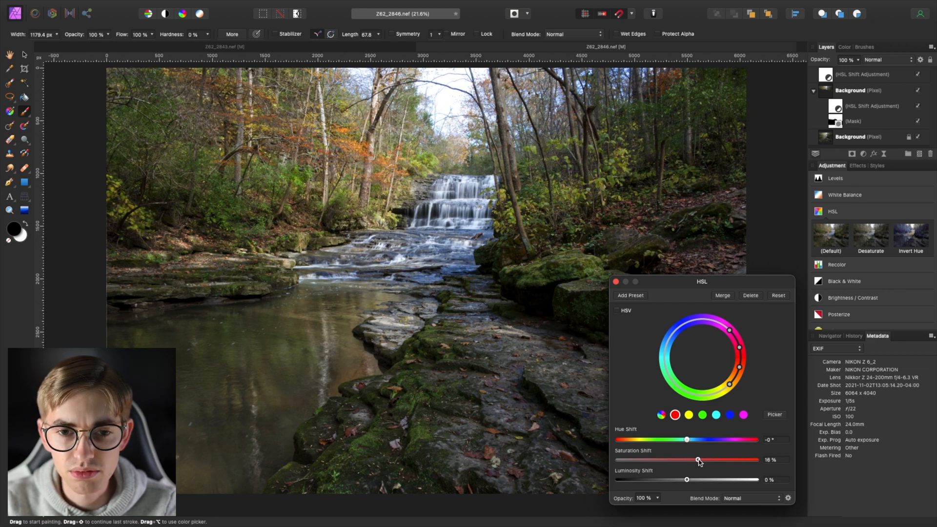
- Set the greens to a -18.7° hue shift and 11% saturation
{"action": "left_click", "coordinate": [702, 415]}
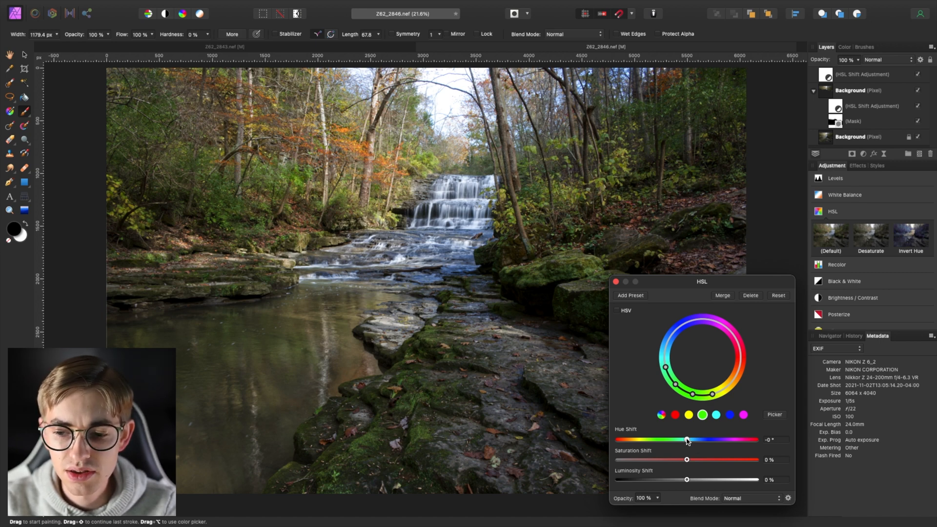
{"action": "left_click_drag", "start_coordinate": [686, 460], "coordinate": [687, 460]}
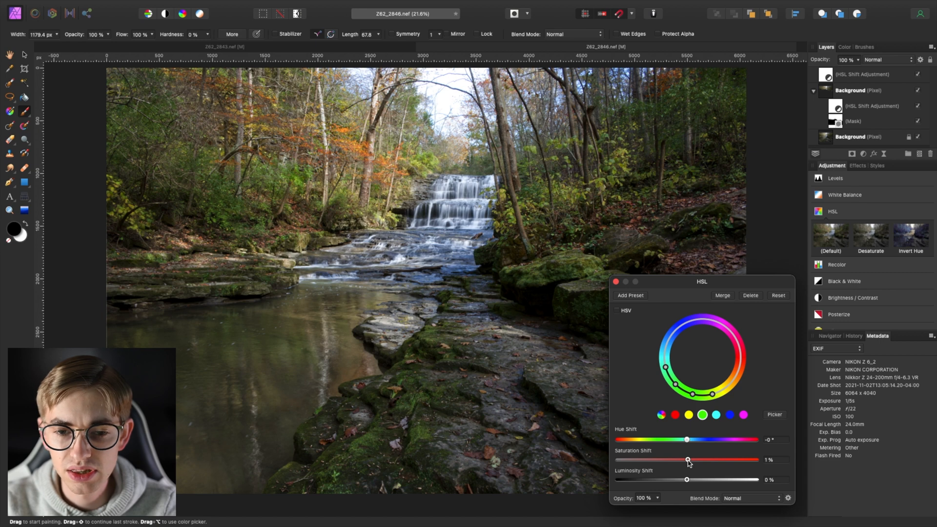
{"action": "left_click_drag", "start_coordinate": [687, 440], "coordinate": [686, 439]}
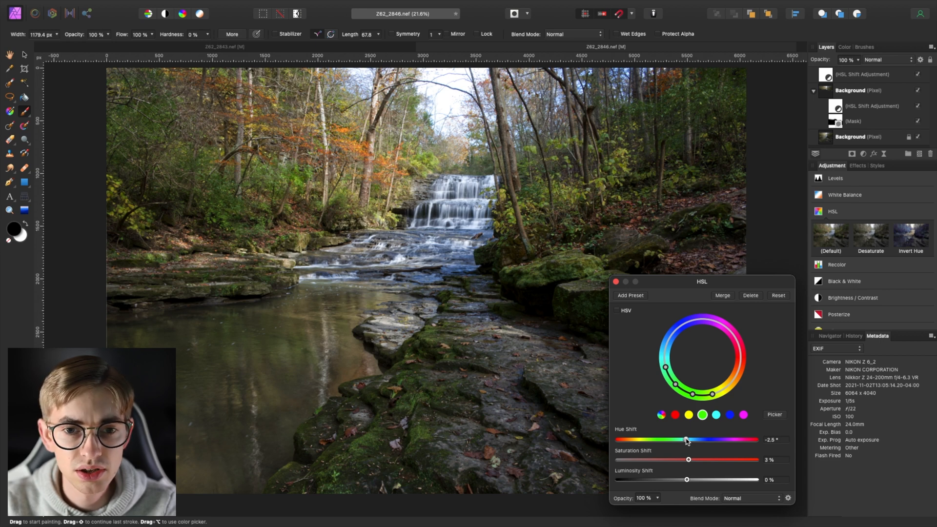
{"action": "left_click_drag", "start_coordinate": [685, 440], "coordinate": [684, 440]}
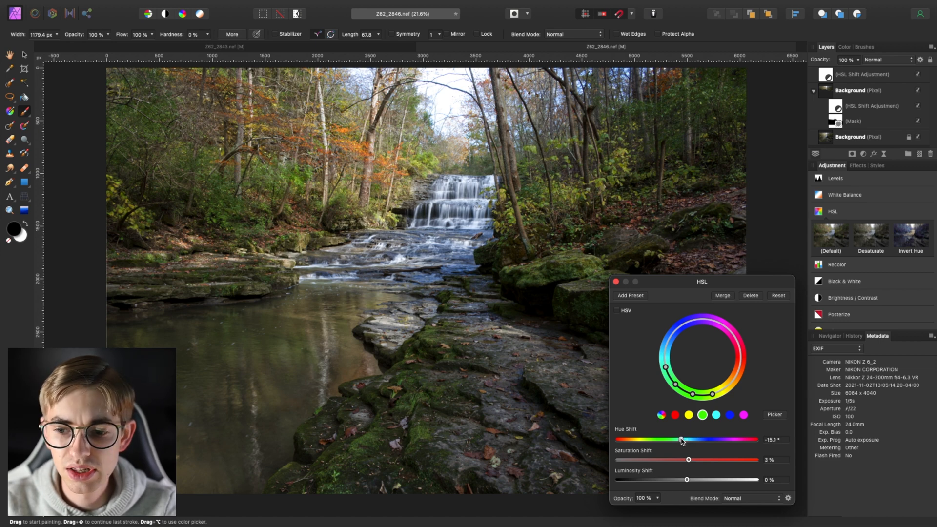
{"action": "left_click_drag", "start_coordinate": [686, 440], "coordinate": [682, 439]}
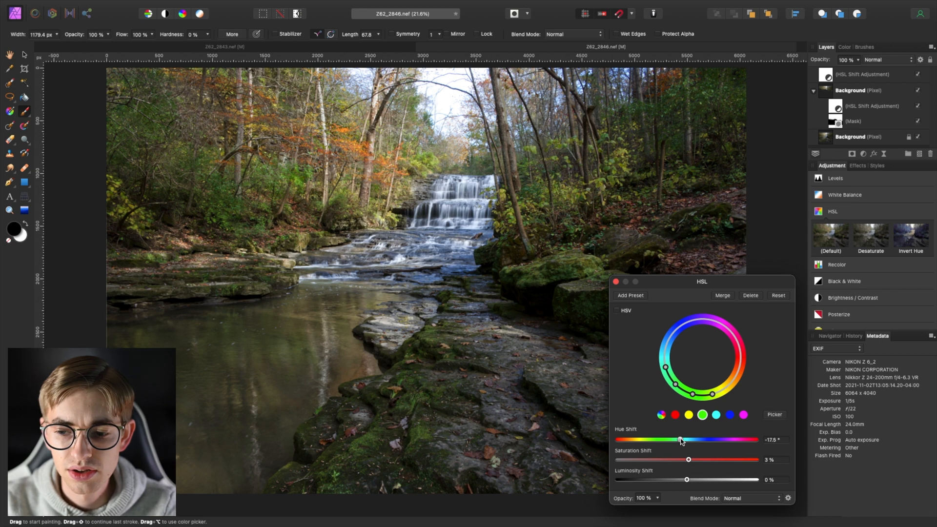
{"action": "left_click_drag", "start_coordinate": [683, 440], "coordinate": [680, 440]}
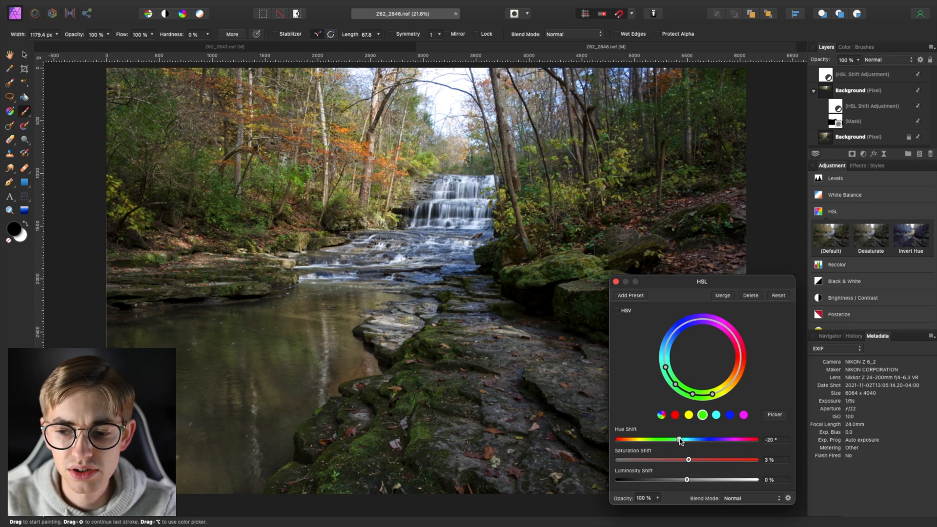
{"action": "left_click_drag", "start_coordinate": [677, 439], "coordinate": [679, 439]}
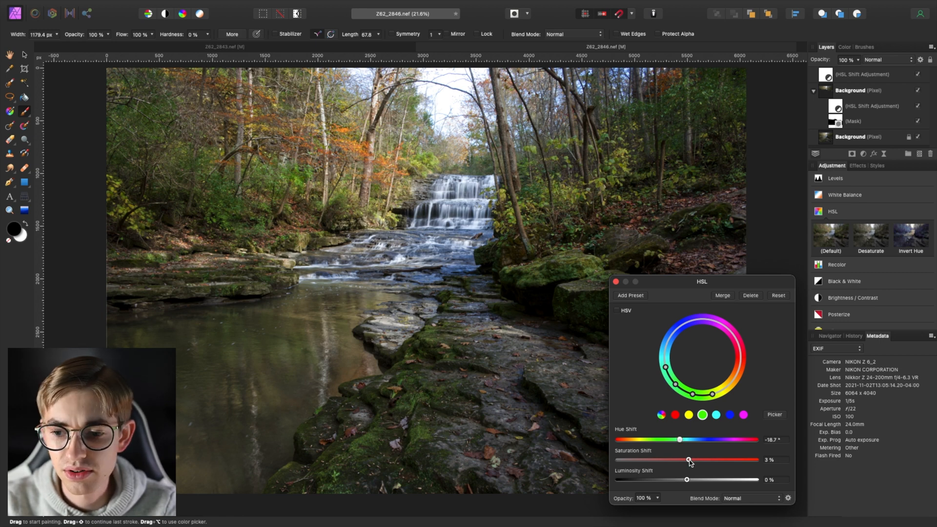
{"action": "left_click_drag", "start_coordinate": [689, 460], "coordinate": [697, 460]}
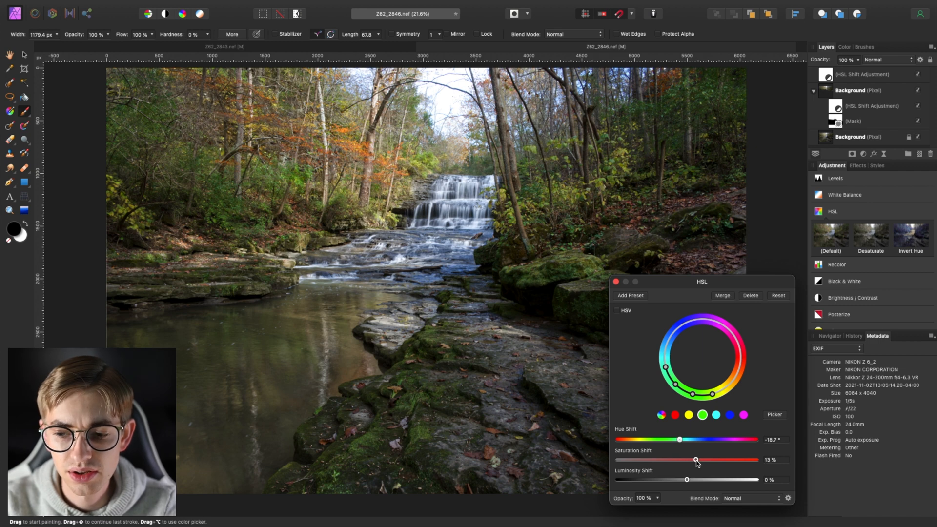
{"action": "left_click_drag", "start_coordinate": [697, 461], "coordinate": [695, 460]}
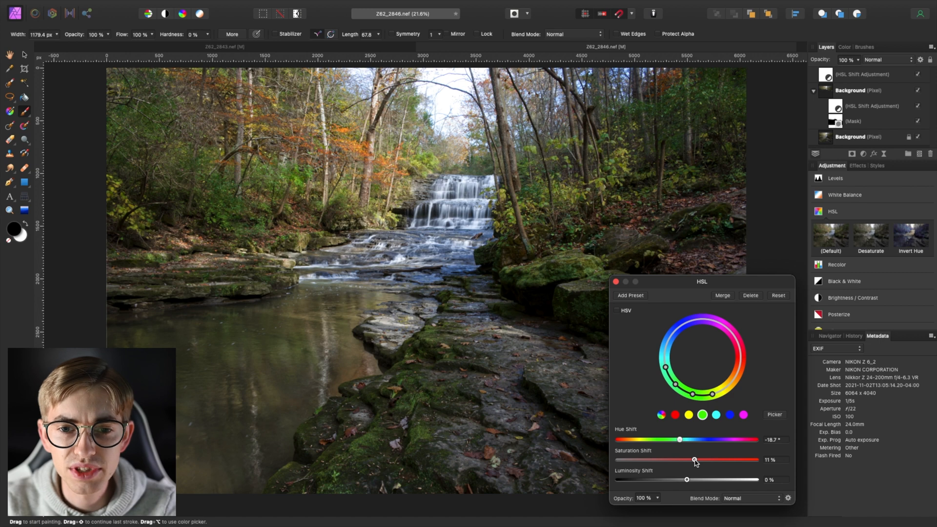
{"action": "mouse_move", "coordinate": [690, 435]}
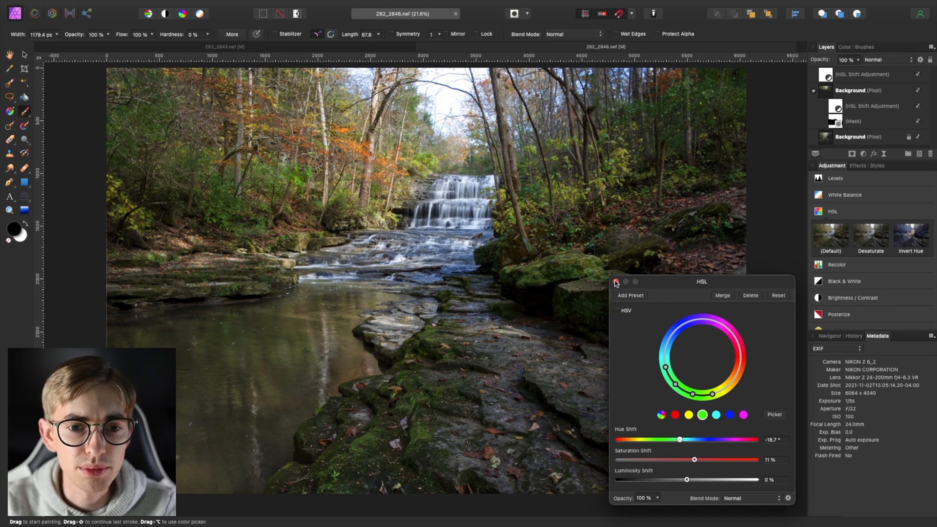
- Close the HSL dialog and add a default Brightness / Contrast adjustment to the masked layer
{"action": "left_click", "coordinate": [615, 282]}
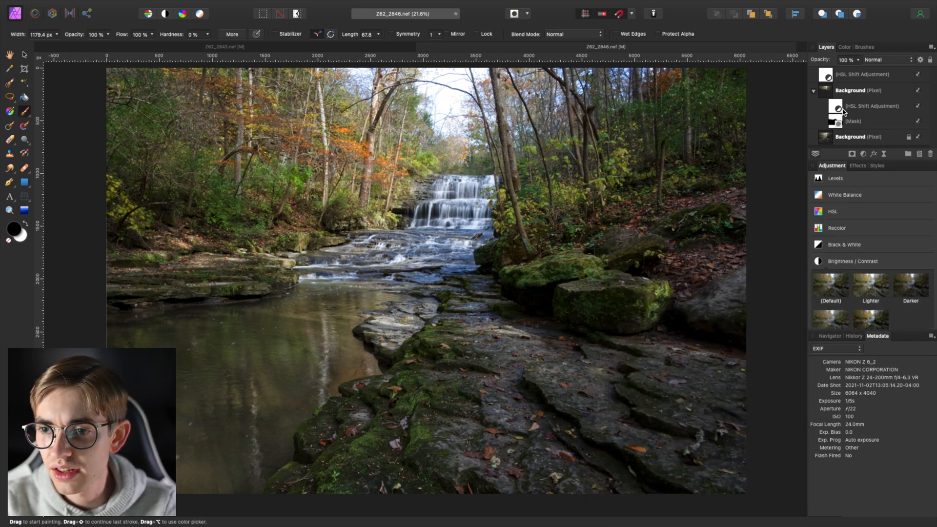
{"action": "left_click", "coordinate": [852, 261]}
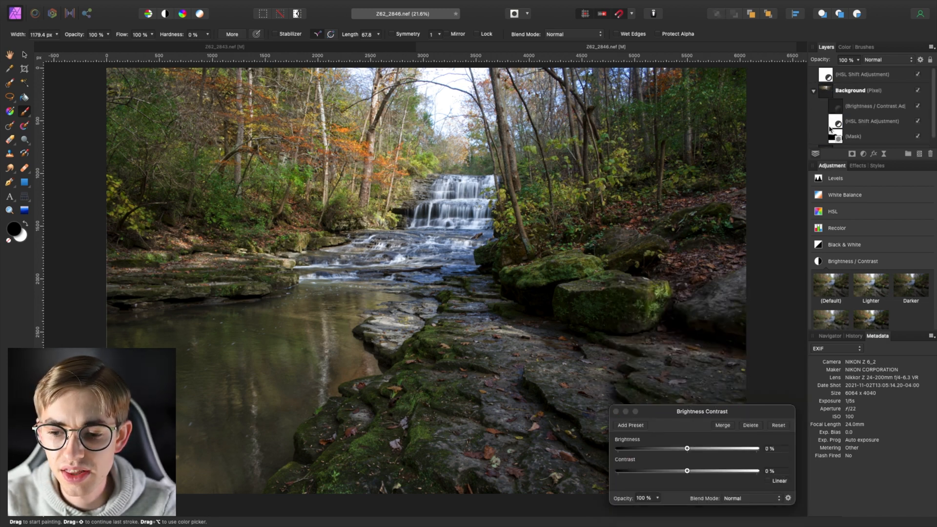
{"action": "left_click_drag", "start_coordinate": [686, 471], "coordinate": [698, 471]}
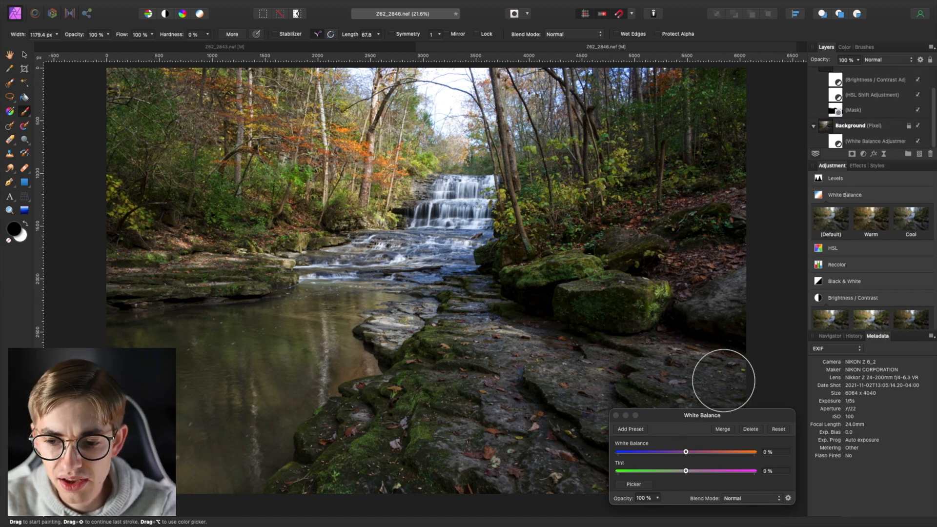
- Nudge a slider in the Background exposure's default White Balance adjustment
{"action": "left_click_drag", "start_coordinate": [685, 452], "coordinate": [687, 452]}
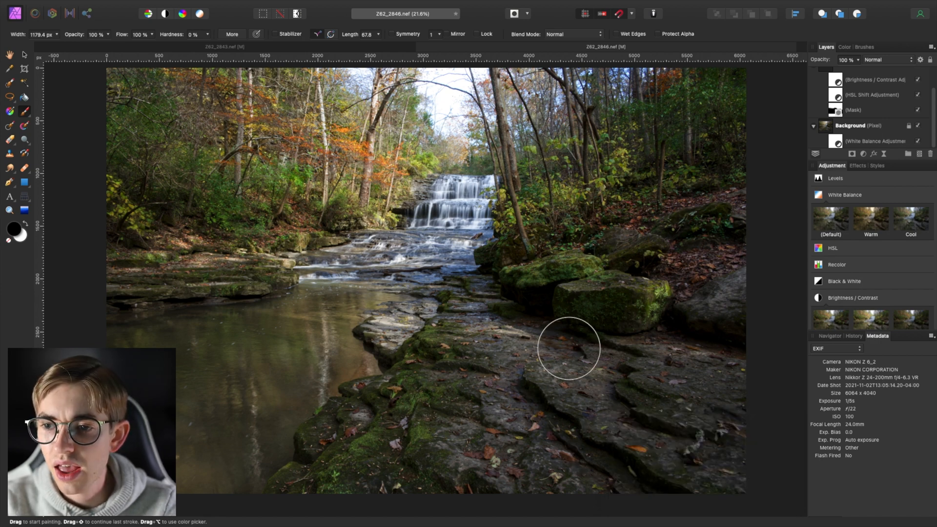
- Select the Background layer, add an HSL adjustment and raise green saturation to 16%
{"action": "left_click", "coordinate": [857, 125]}
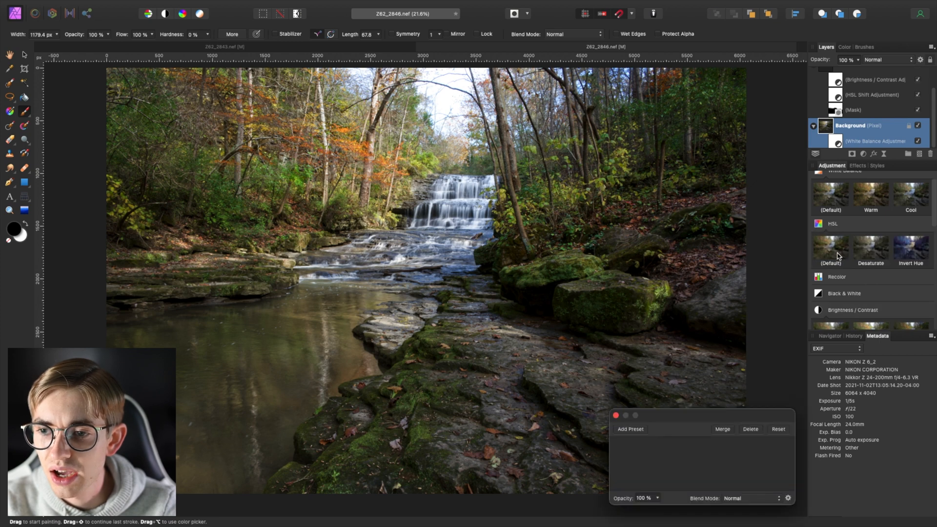
{"action": "left_click", "coordinate": [867, 109]}
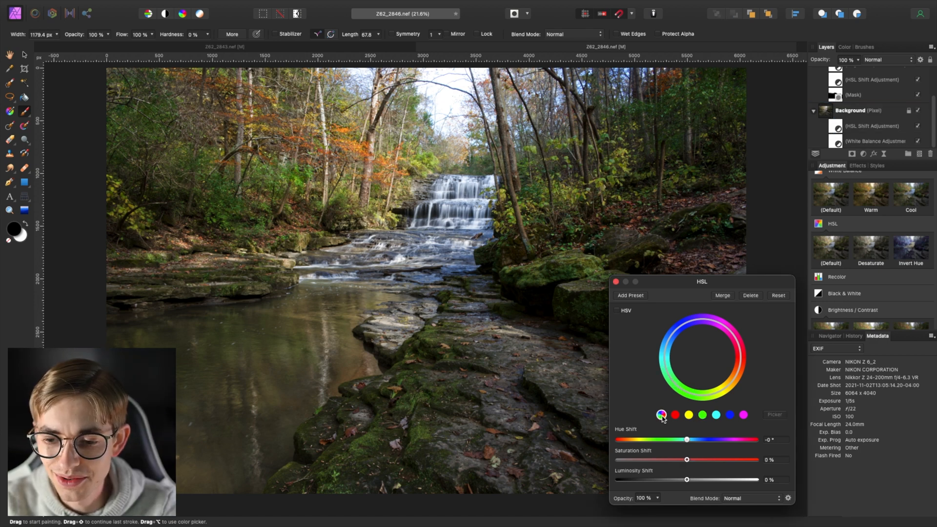
{"action": "left_click_drag", "start_coordinate": [686, 459], "coordinate": [693, 460]}
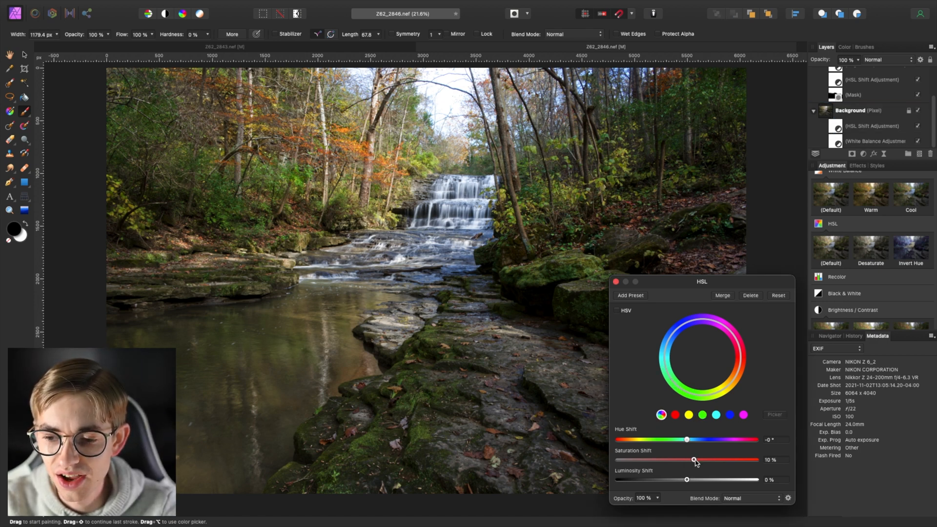
{"action": "left_click_drag", "start_coordinate": [695, 460], "coordinate": [702, 460]}
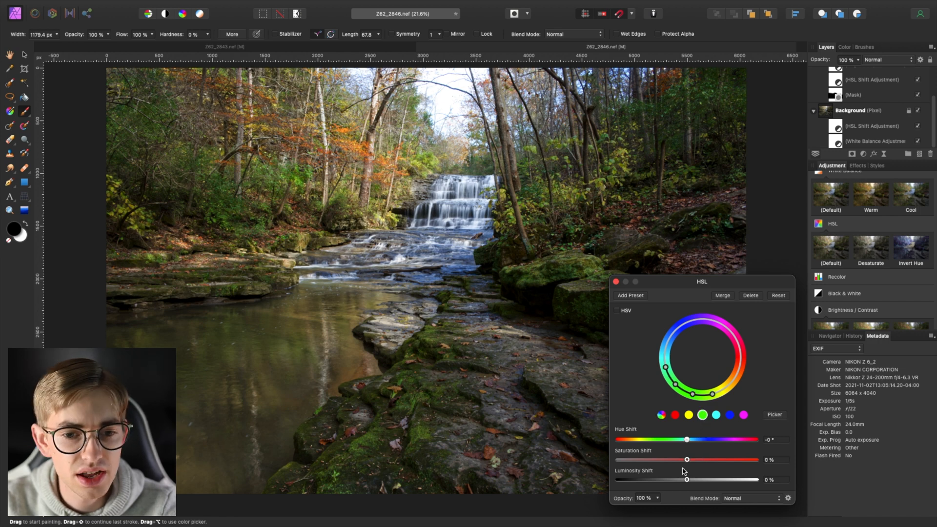
{"action": "left_click_drag", "start_coordinate": [687, 460], "coordinate": [699, 460]}
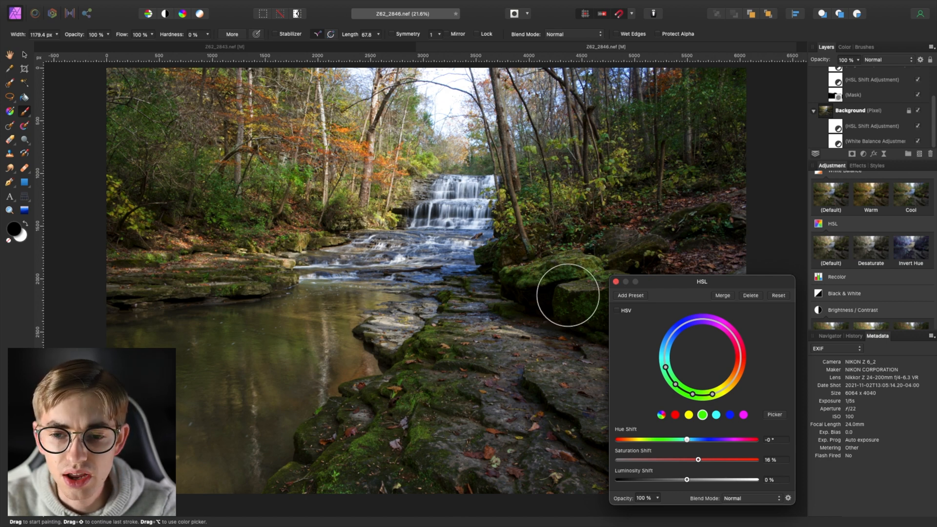
{"action": "mouse_move", "coordinate": [578, 304]}
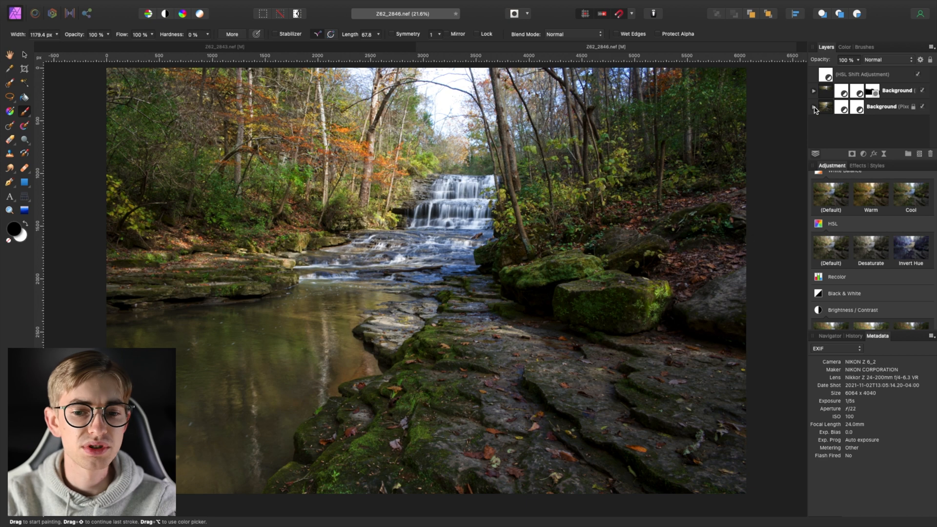
{"action": "mouse_move", "coordinate": [458, 345]}
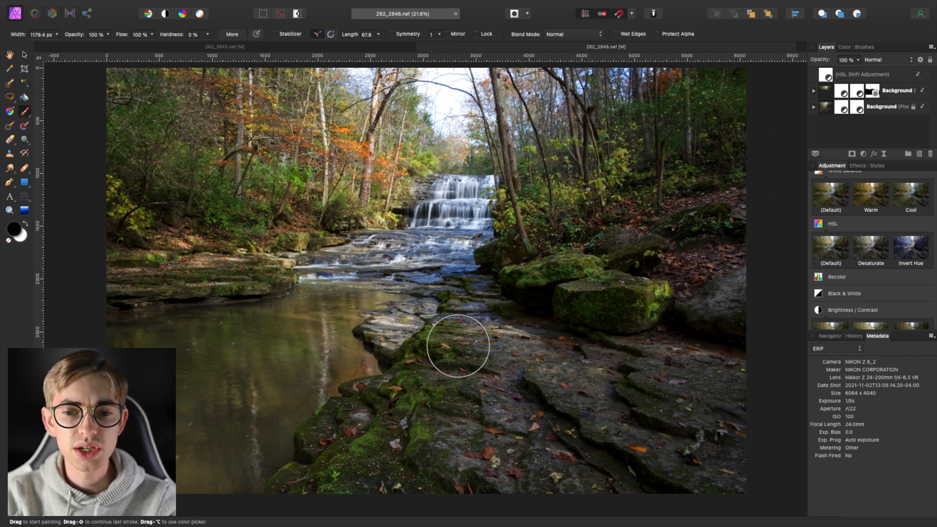
{"action": "mouse_move", "coordinate": [201, 306]}
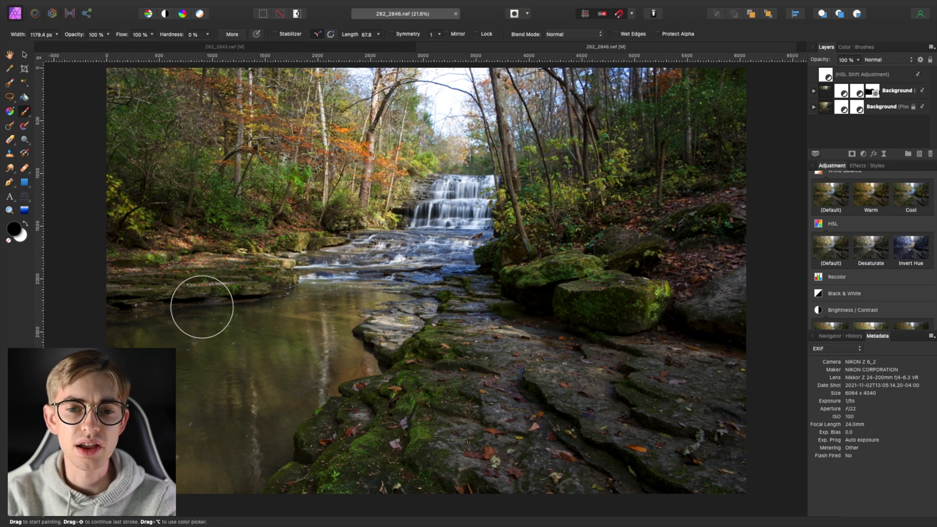
{"action": "mouse_move", "coordinate": [385, 197]}
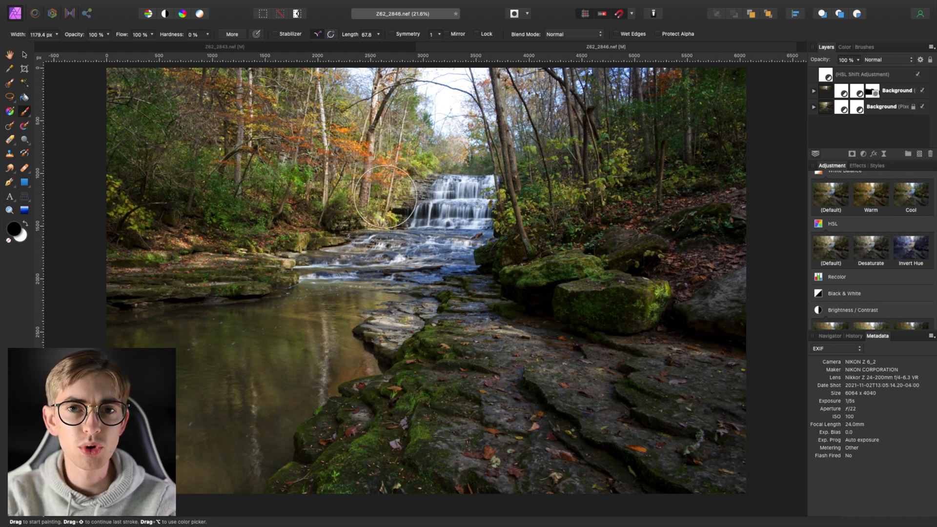
{"action": "mouse_move", "coordinate": [326, 292]}
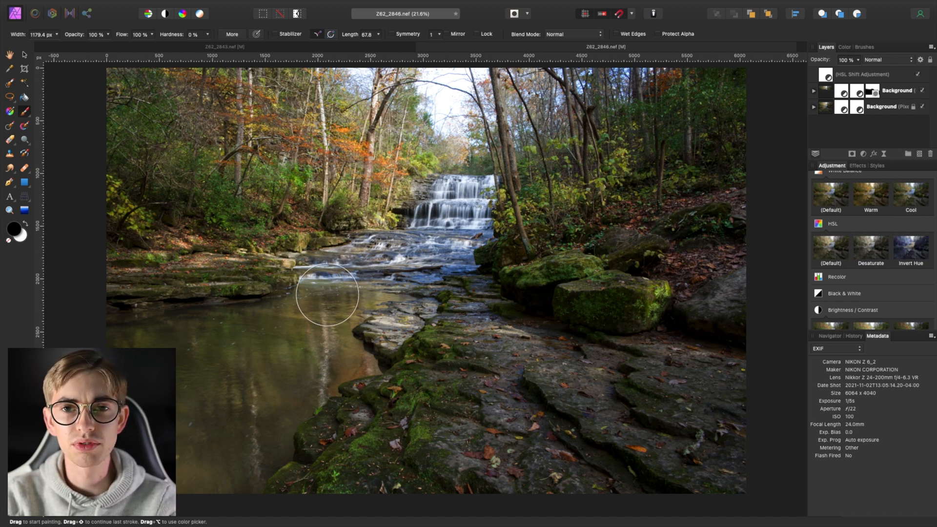
{"action": "mouse_move", "coordinate": [169, 206]}
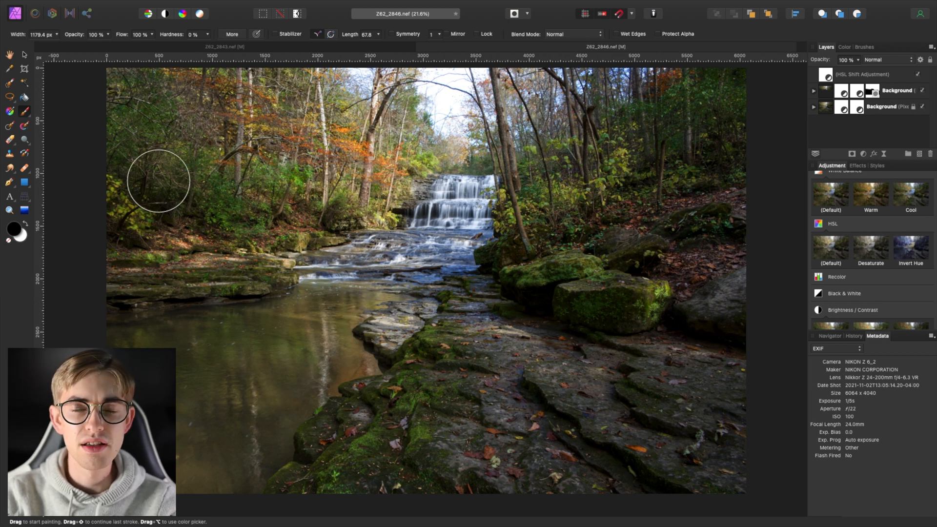
{"action": "mouse_move", "coordinate": [288, 253]}
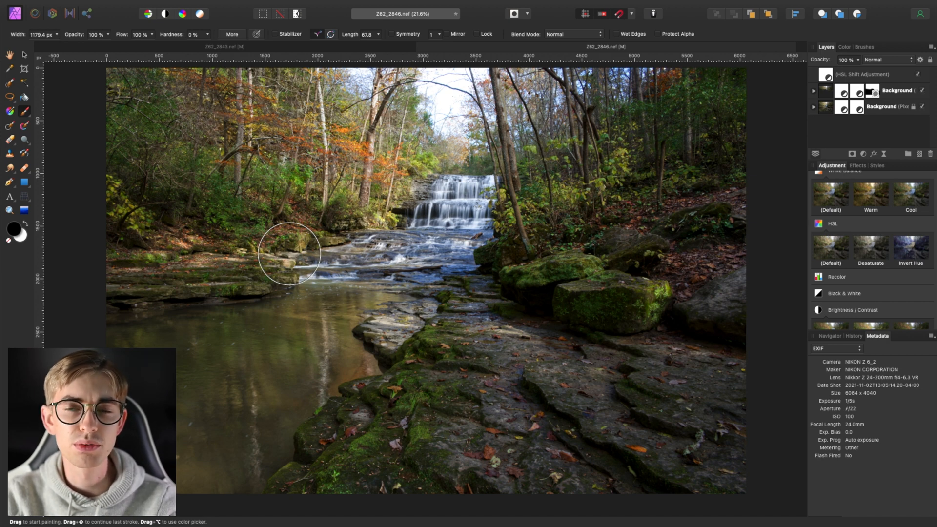
{"action": "mouse_move", "coordinate": [229, 218]}
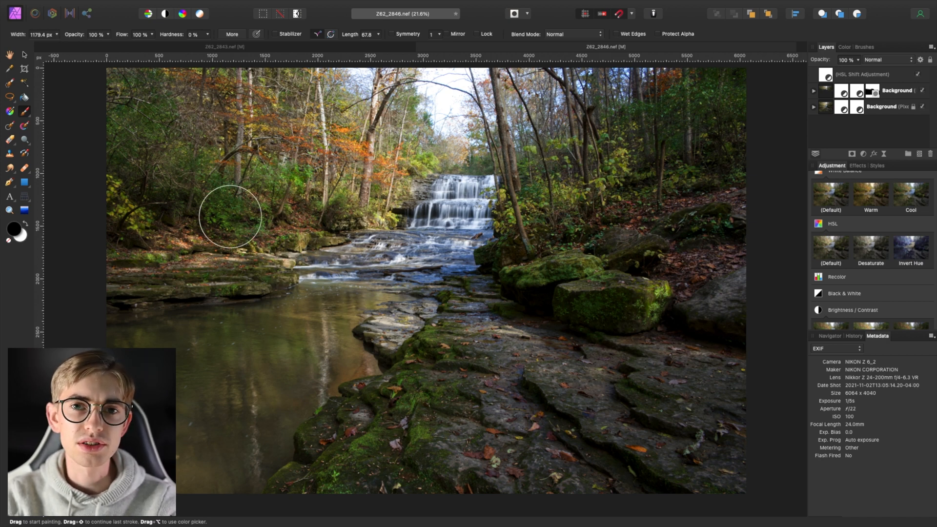
{"action": "mouse_move", "coordinate": [427, 287]}
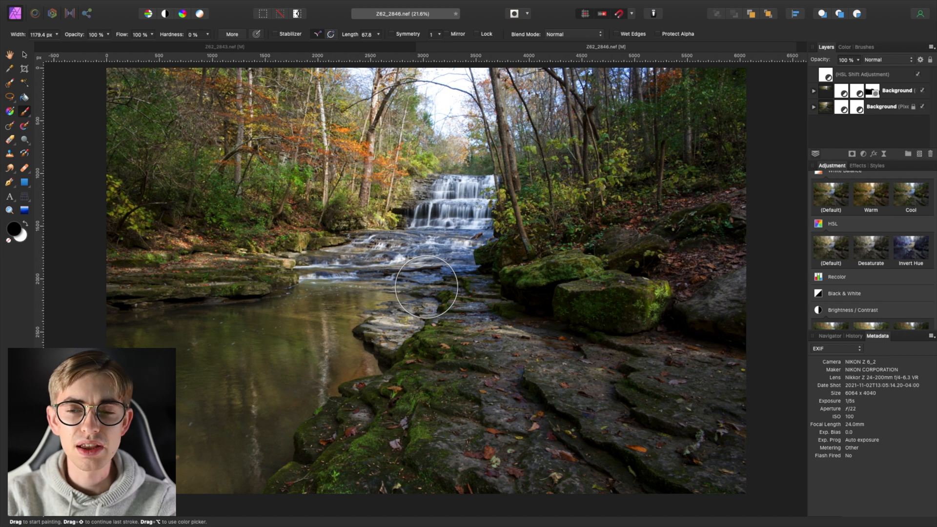
{"action": "mouse_move", "coordinate": [527, 375]}
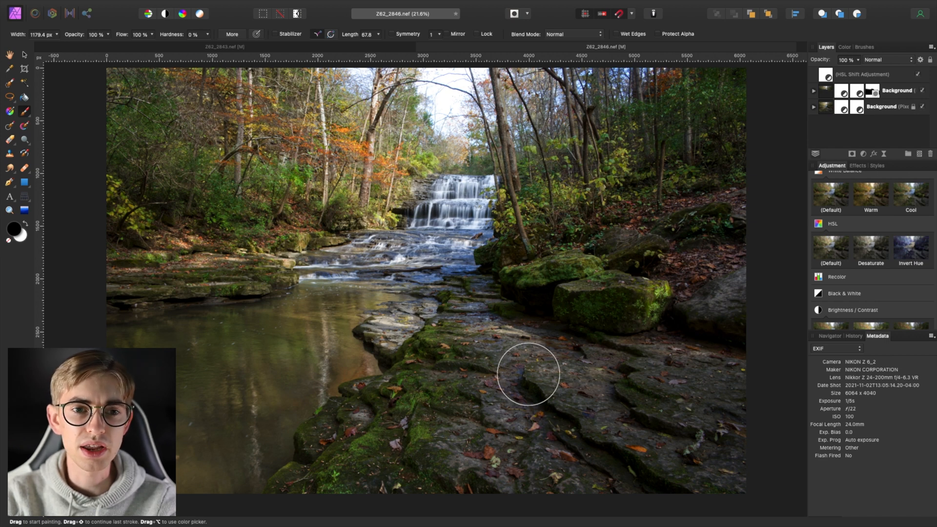
{"action": "mouse_move", "coordinate": [418, 253]}
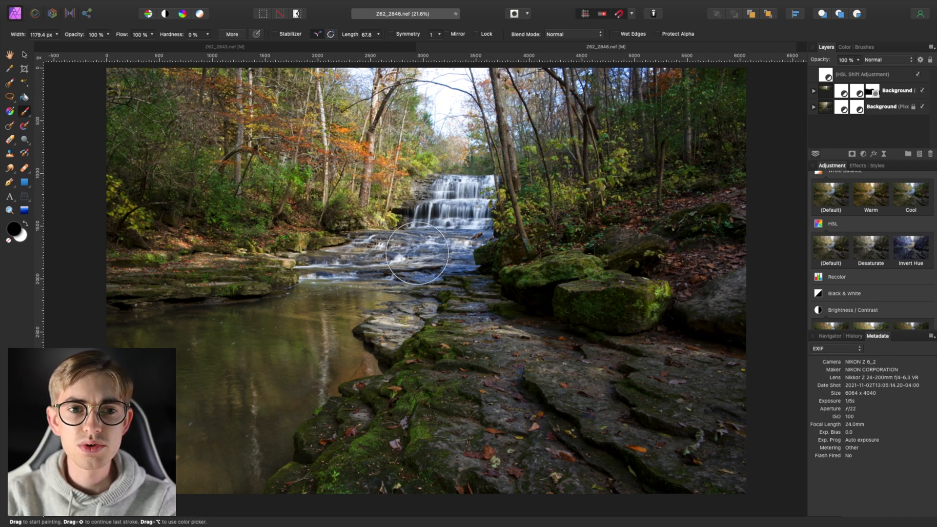